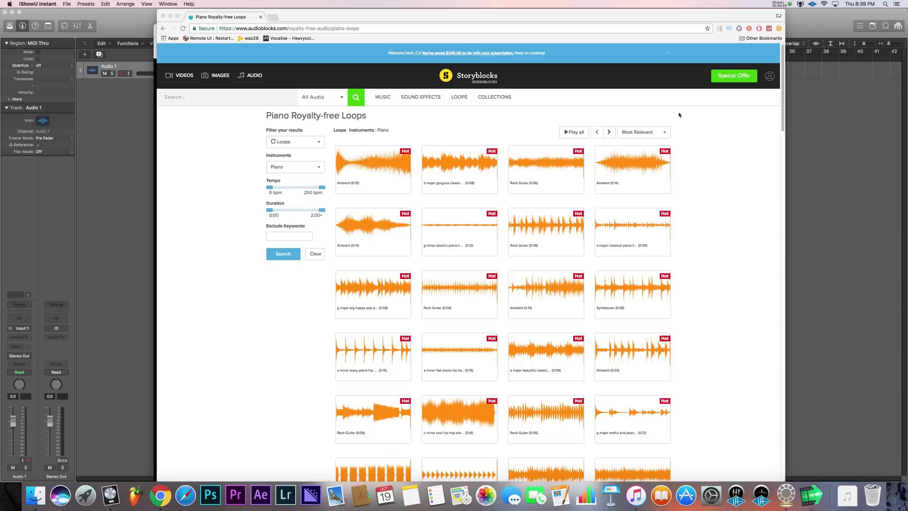
mouse_move(677, 115)
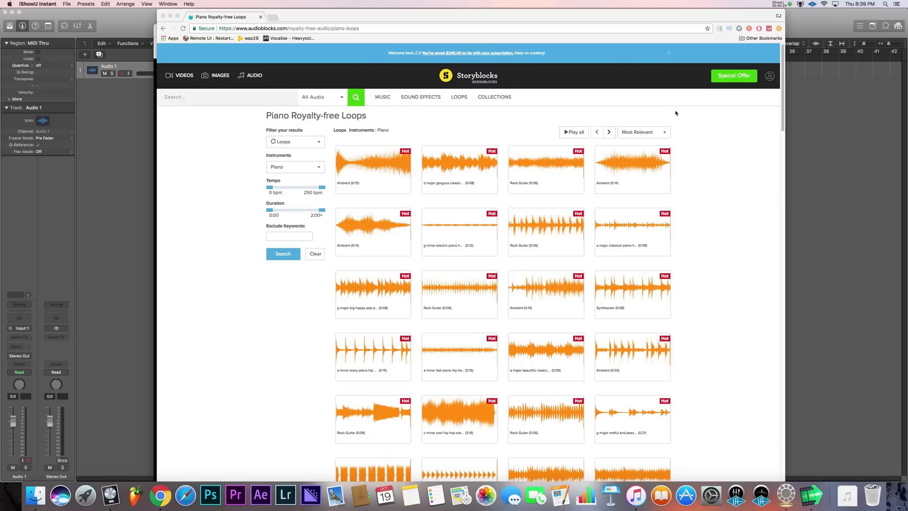
mouse_move(458, 234)
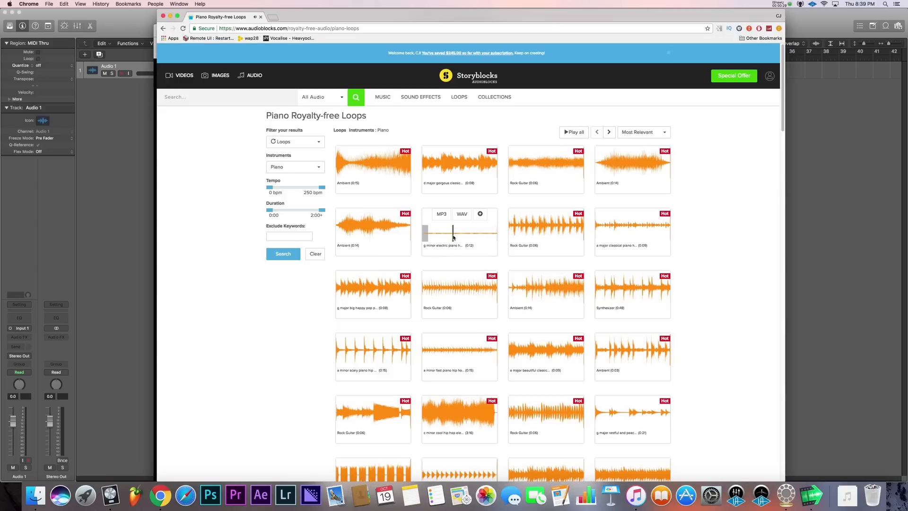
- Download the g minor electric piano loop and the a minor fast piano loop as WAV files
click(462, 214)
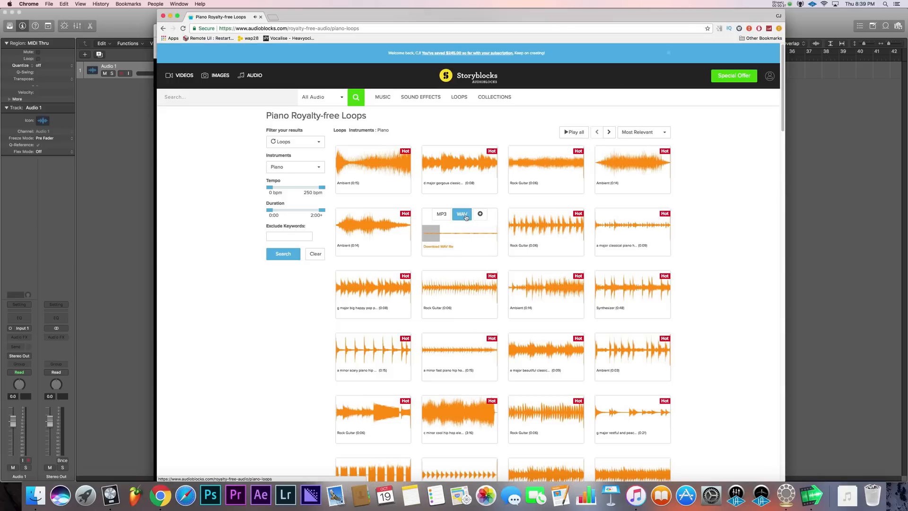
click(438, 246)
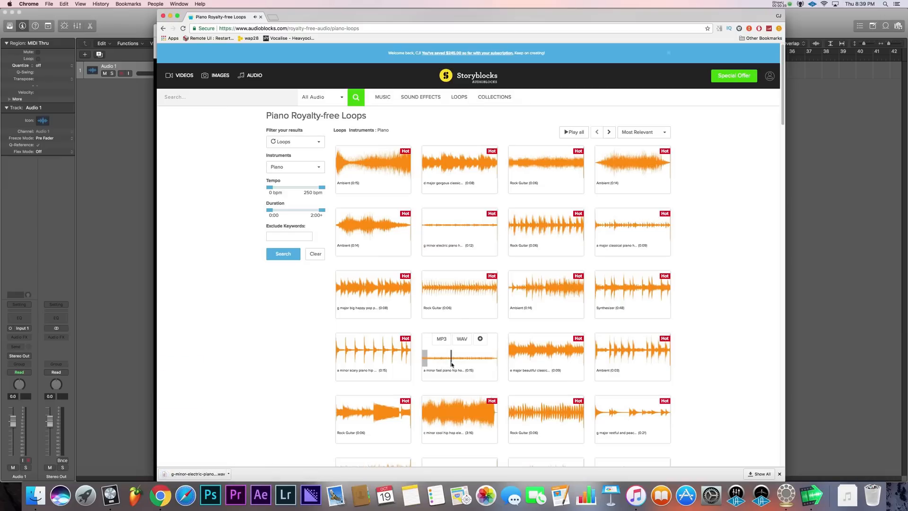
click(462, 339)
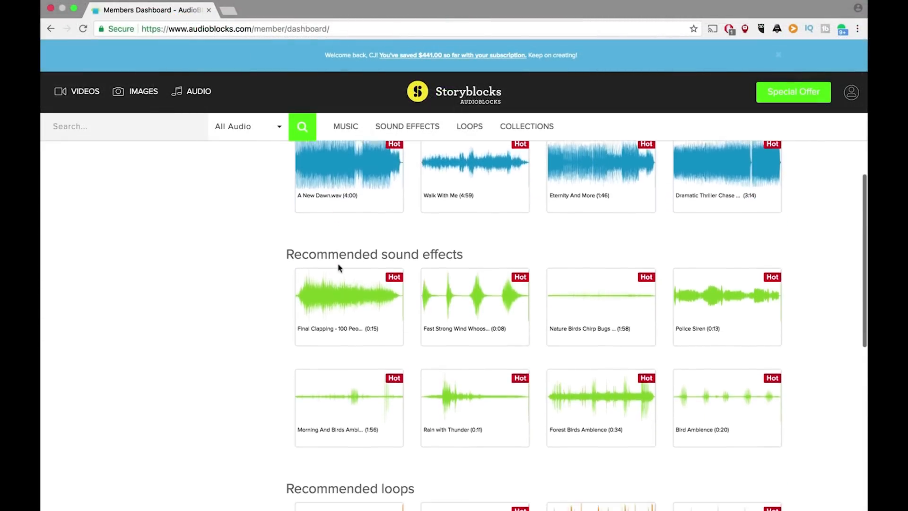
- Navigate from the dashboard to the Brass loops category under Instruments
scroll(down, 3)
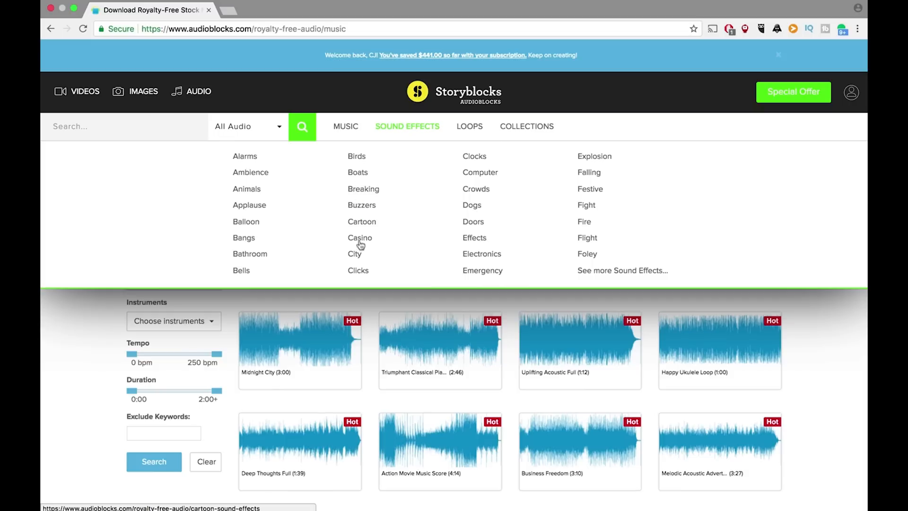
mouse_move(594, 156)
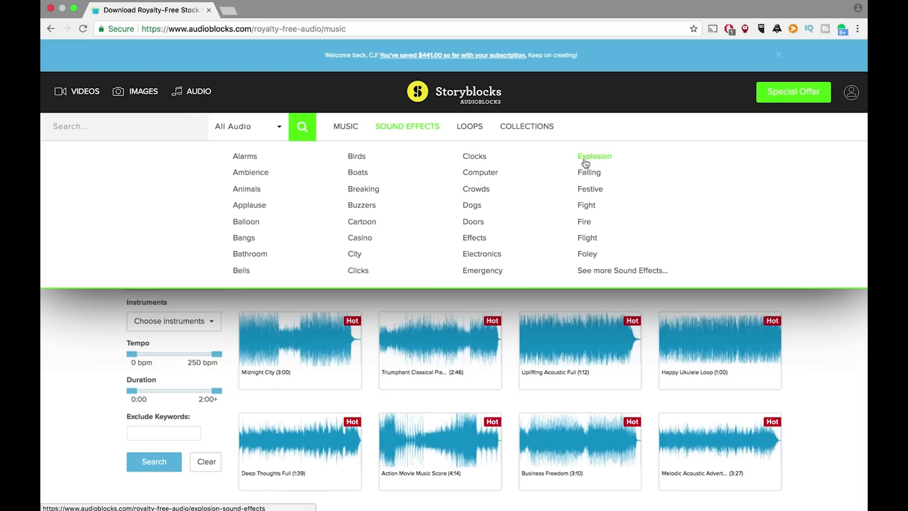
mouse_move(461, 120)
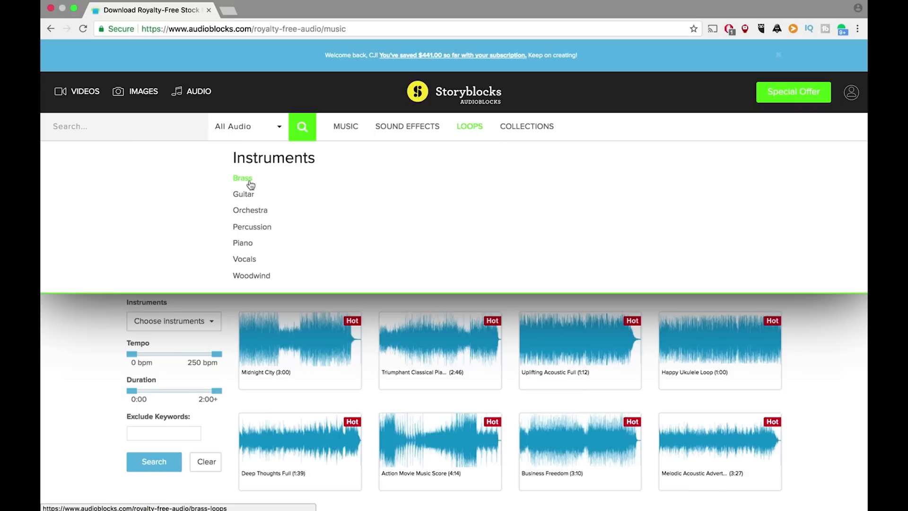
click(241, 179)
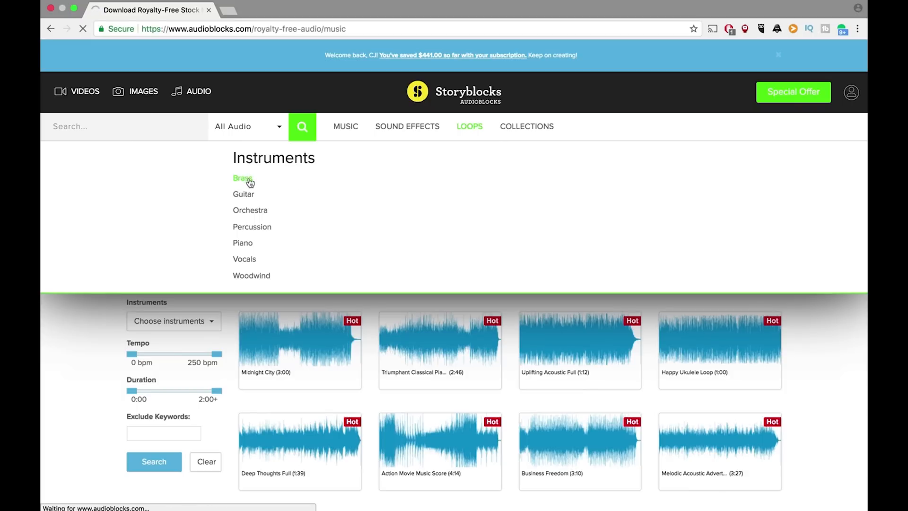
- Filter the brass loops with the Tempo slider to a 108–161 bpm range
click(241, 177)
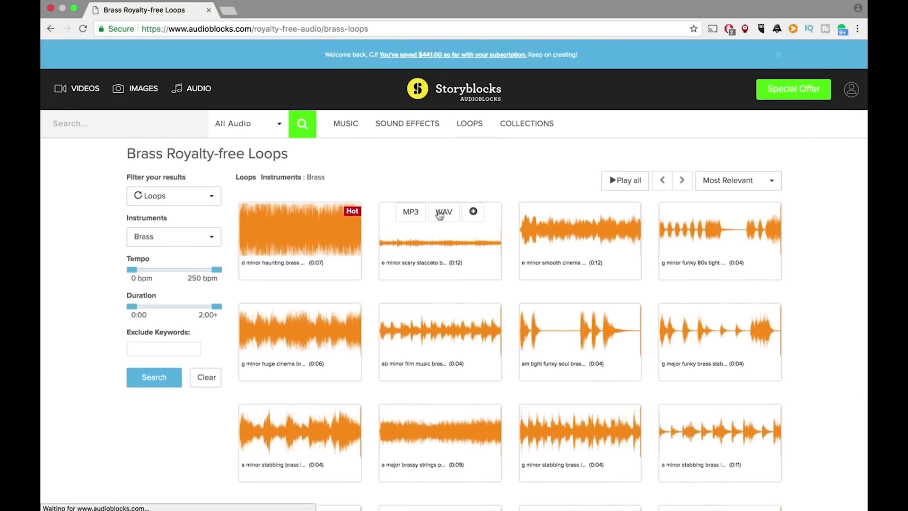
scroll(down, 3)
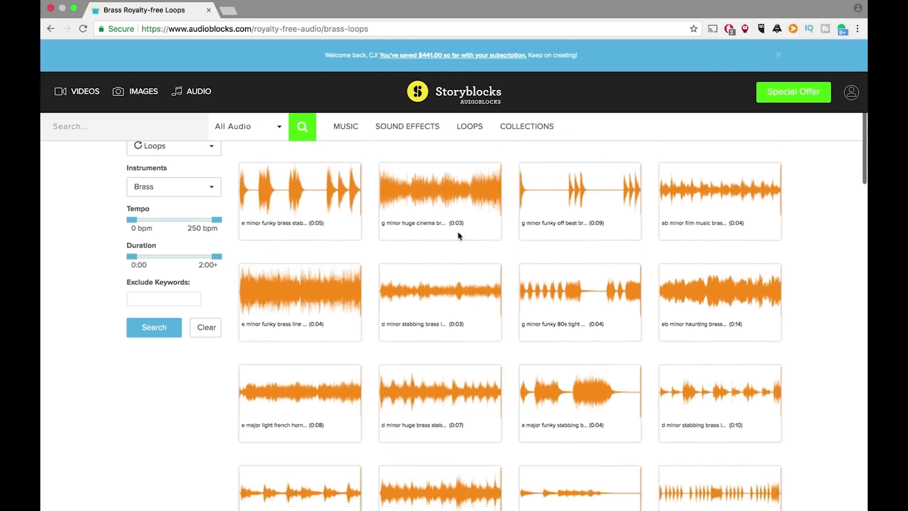
scroll(down, 3)
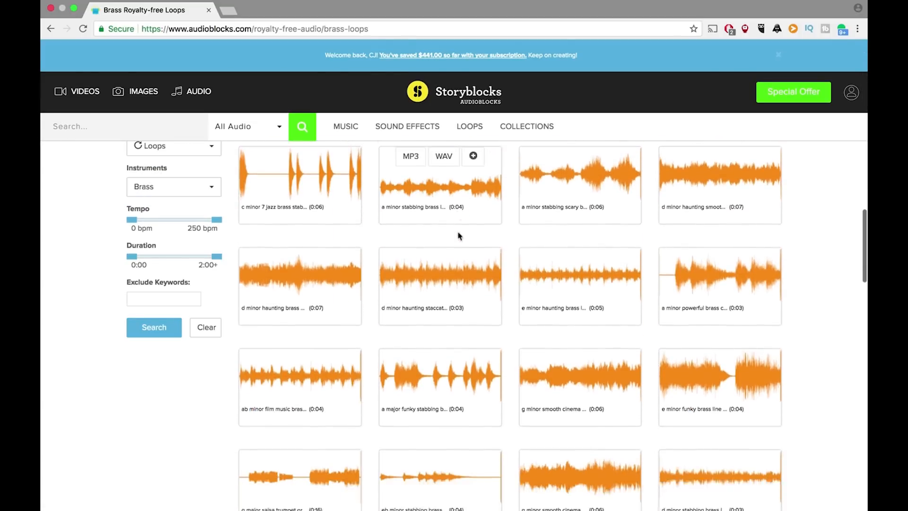
drag(130, 221, 168, 221)
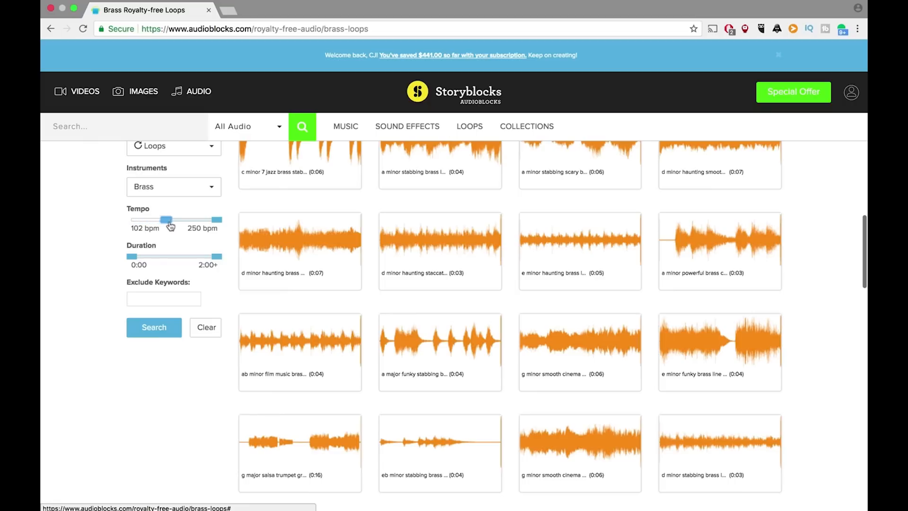
drag(167, 218, 172, 219)
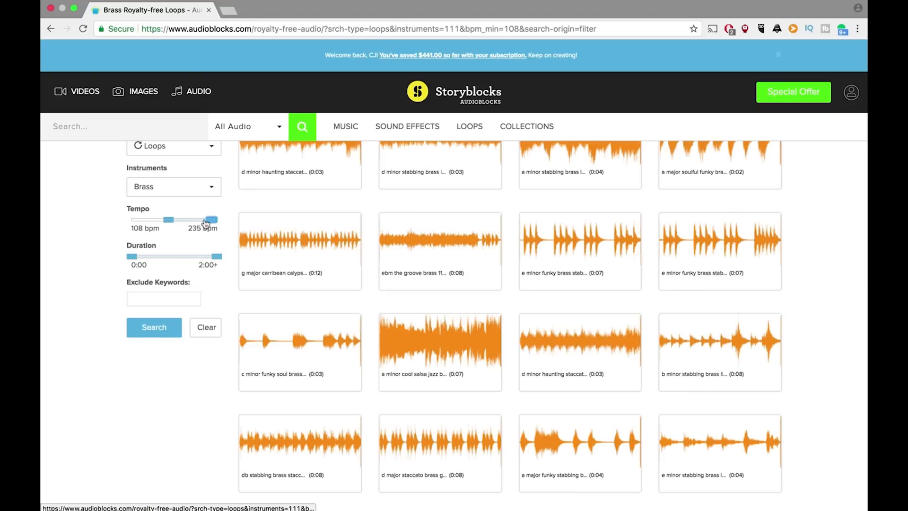
drag(213, 221, 186, 220)
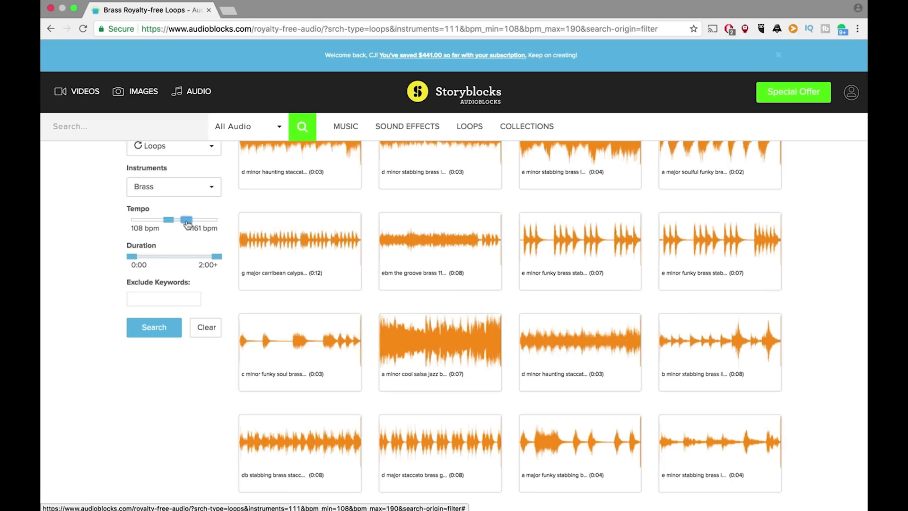
drag(202, 218, 185, 219)
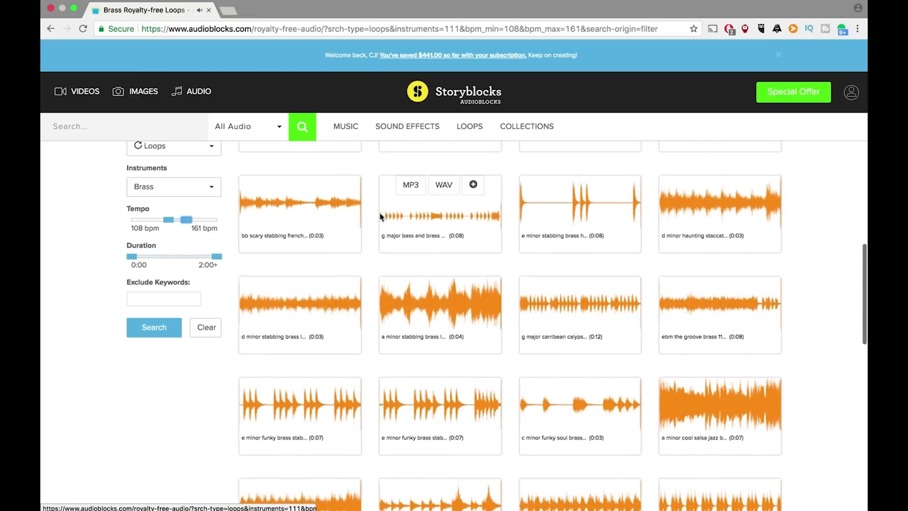
scroll(down, 3)
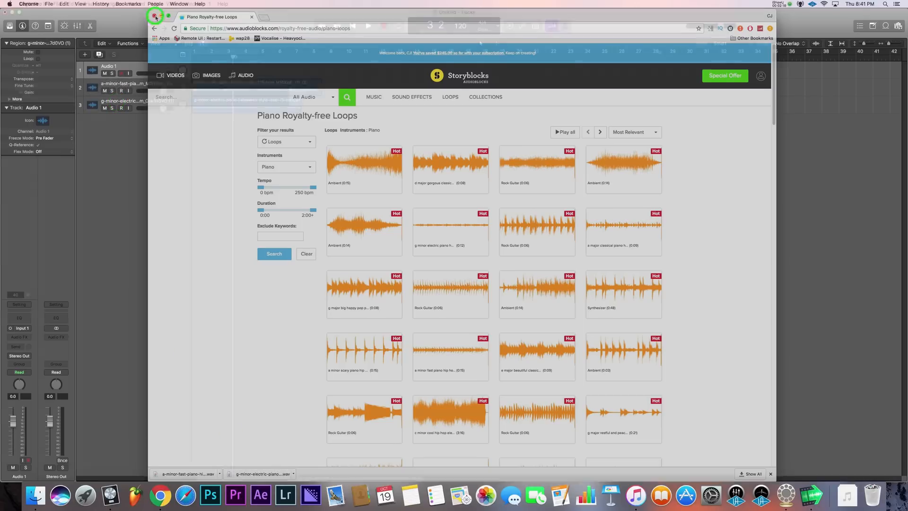
- Close Chrome, audition the imported piano loops and solo the electric piano track
click(154, 16)
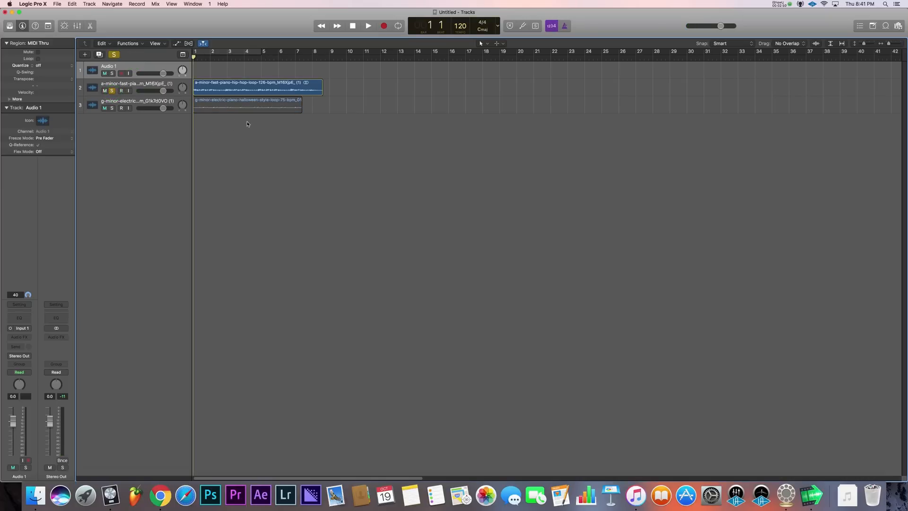
click(368, 25)
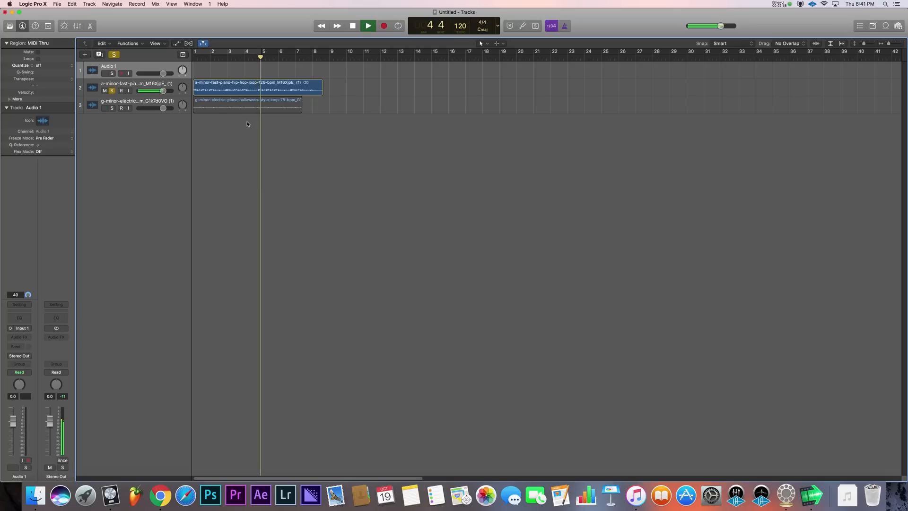
click(383, 25)
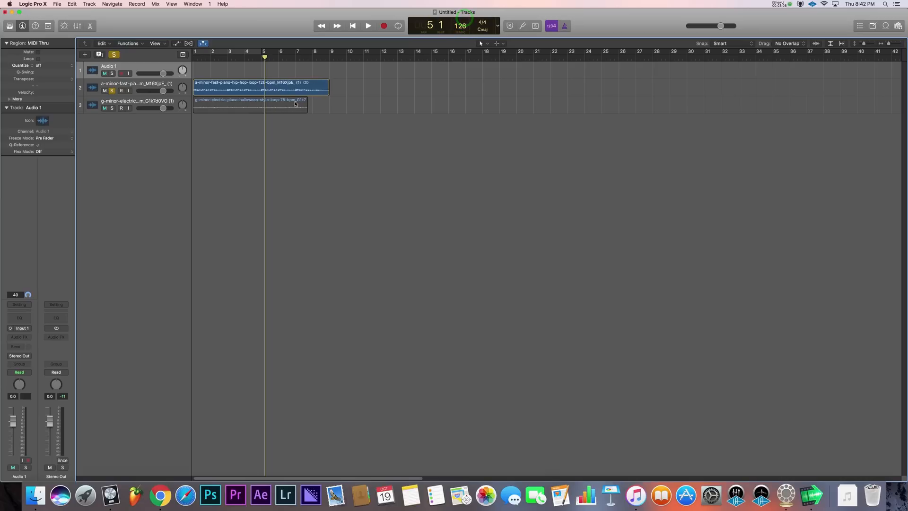
click(368, 25)
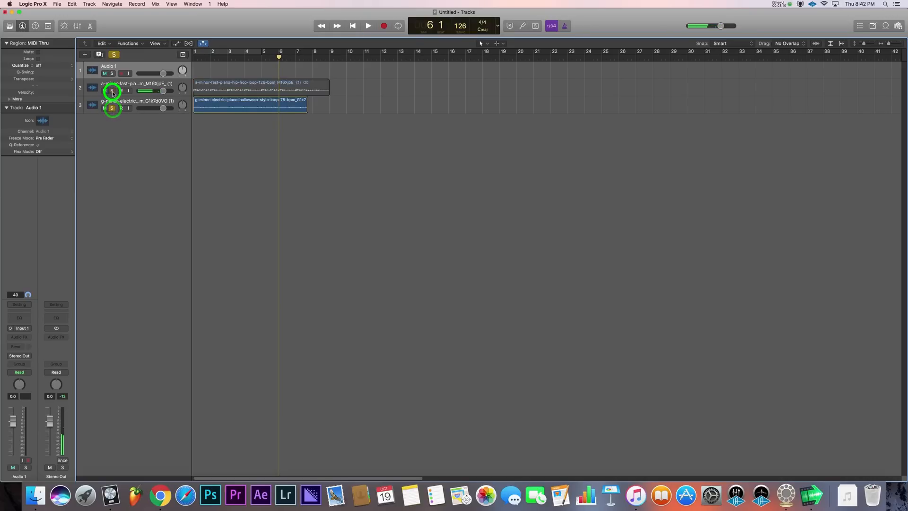
- Set the project tempo to 75 bpm, enable Cycle and extend the electric piano loop to bar 9
click(111, 90)
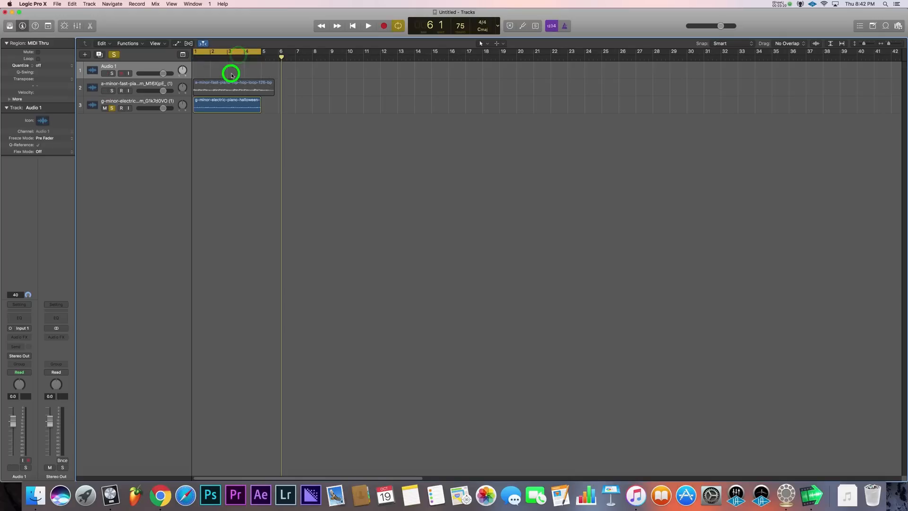
click(368, 26)
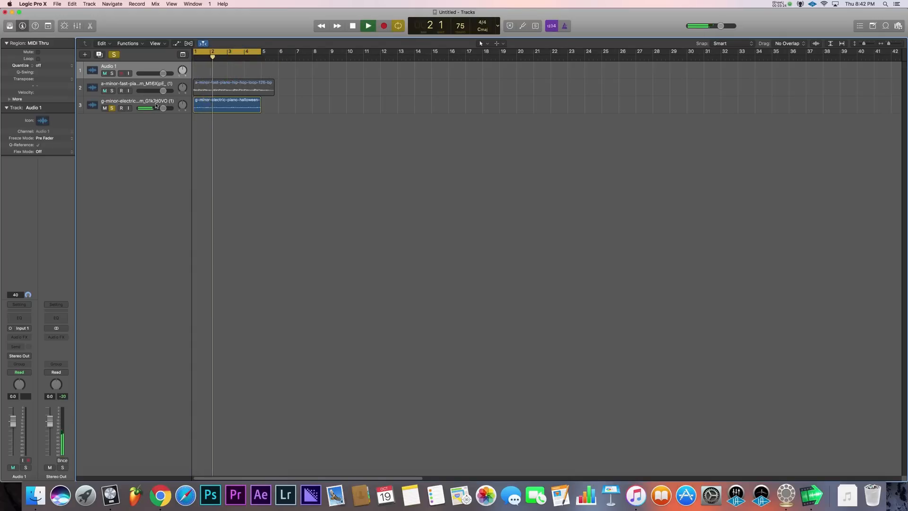
drag(261, 100, 324, 101)
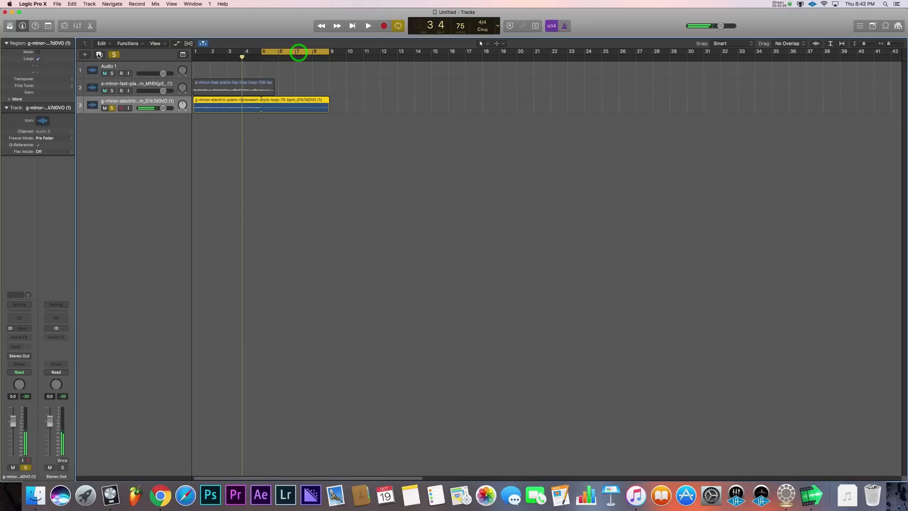
- Create a new Software Instrument track and bring up its instrument plug-in choices
click(84, 55)
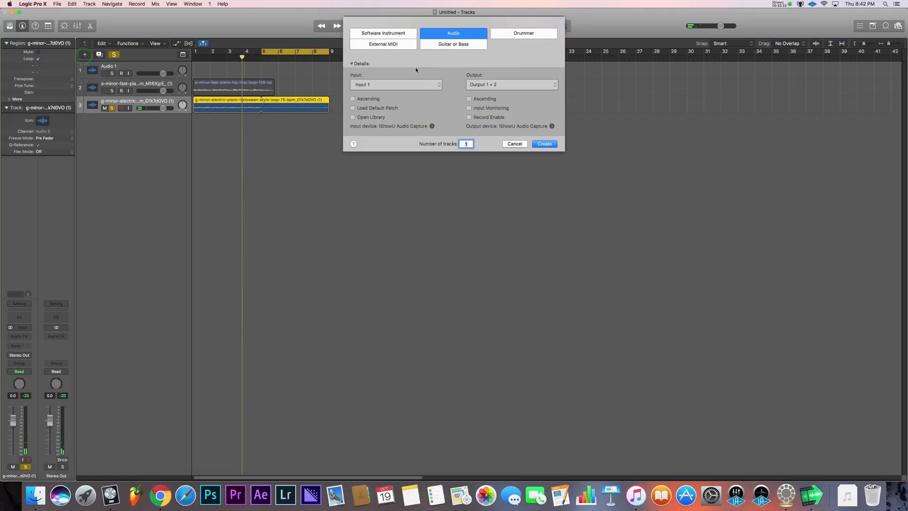
click(382, 33)
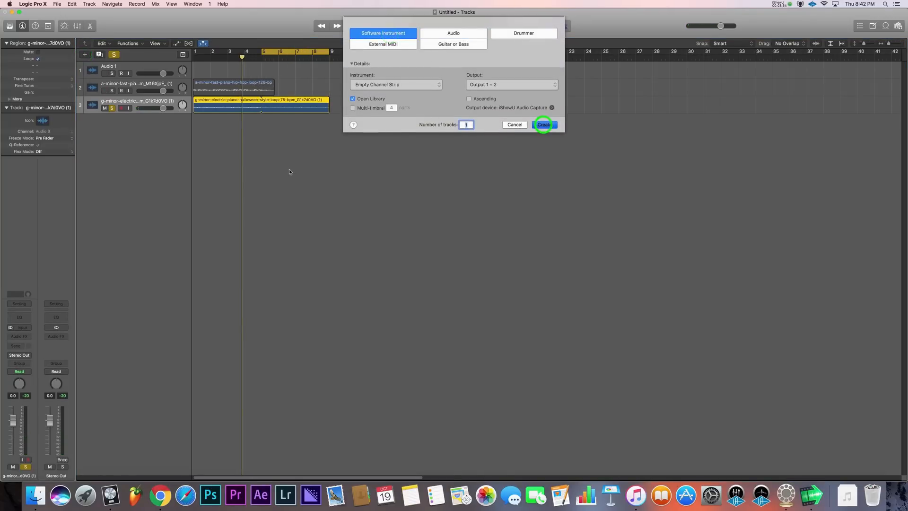
click(543, 125)
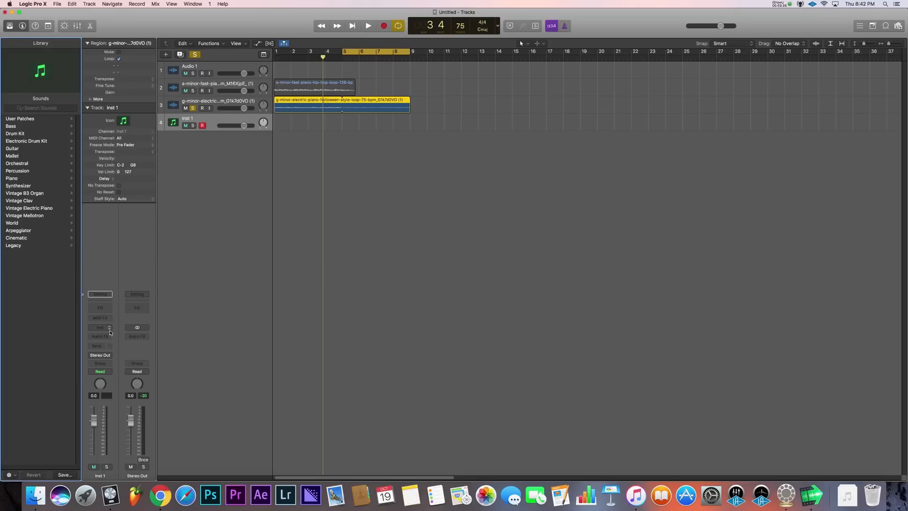
mouse_move(100, 327)
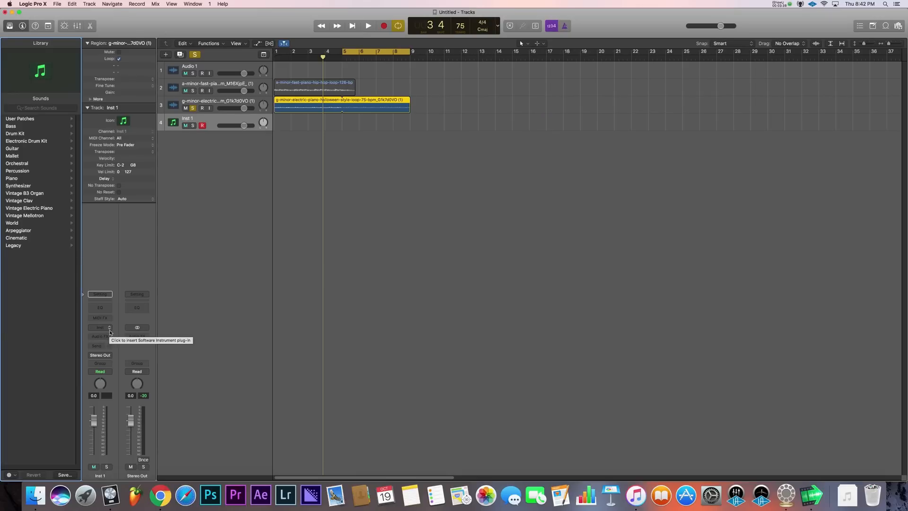
click(99, 327)
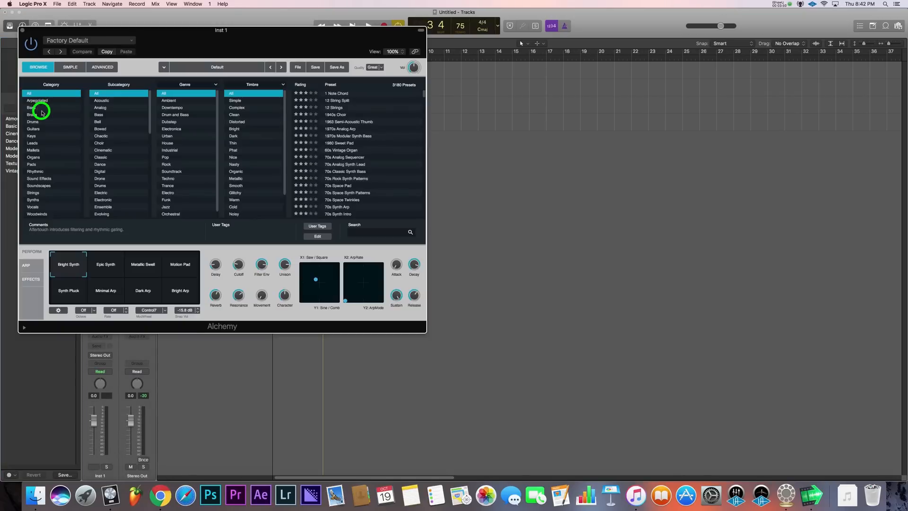
- Audition Alchemy bass presets 80s Classic Synth Bass and 80s Synth Pop Bass
click(31, 108)
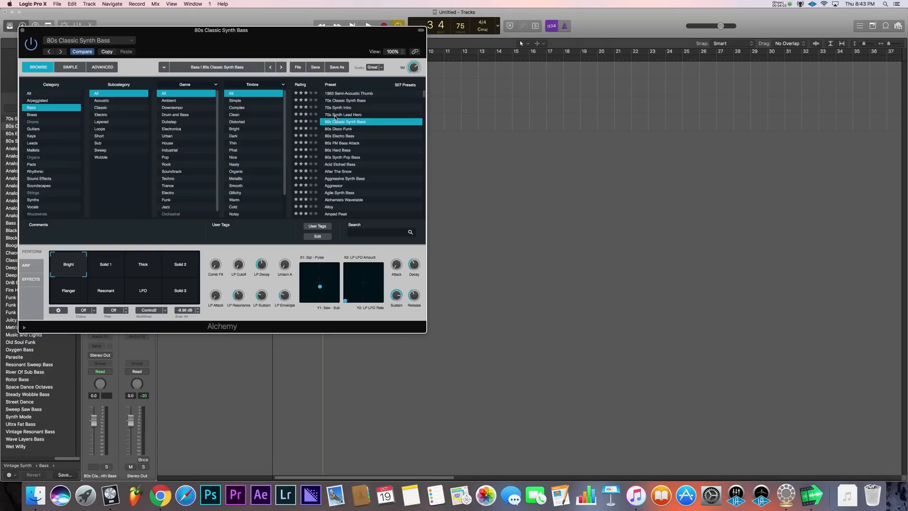
click(94, 467)
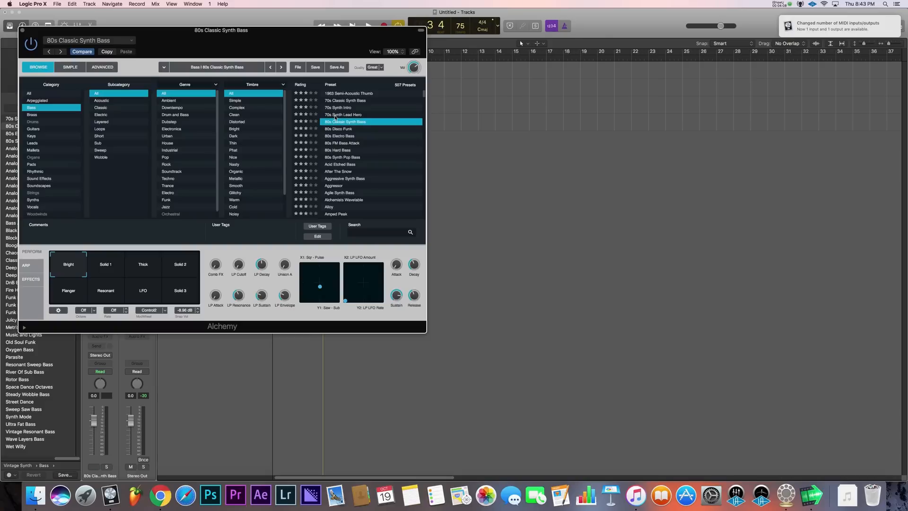
click(94, 467)
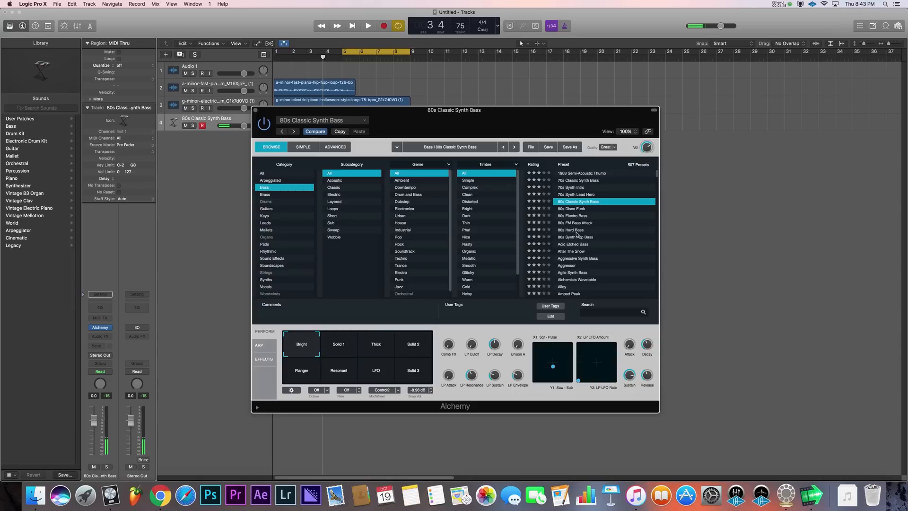
click(574, 237)
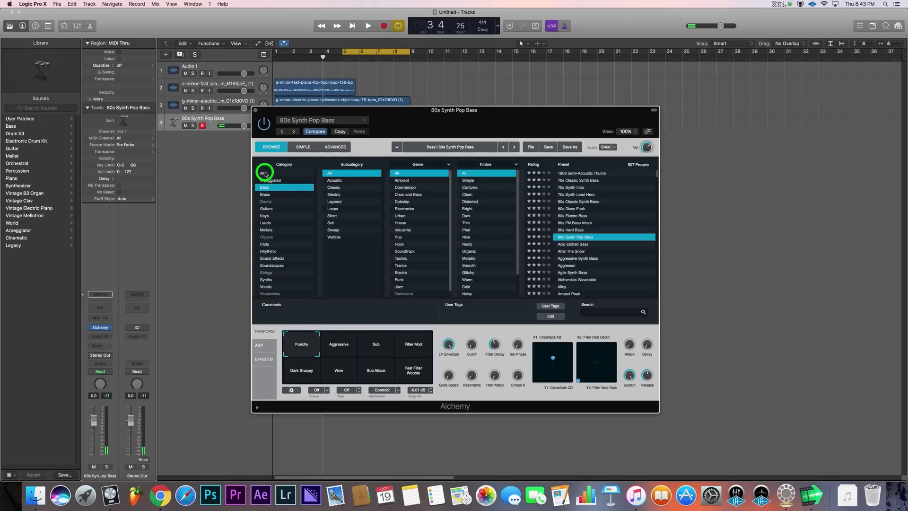
- Switch to the Leads category and settle on the 80s Sync Lead preset
click(266, 222)
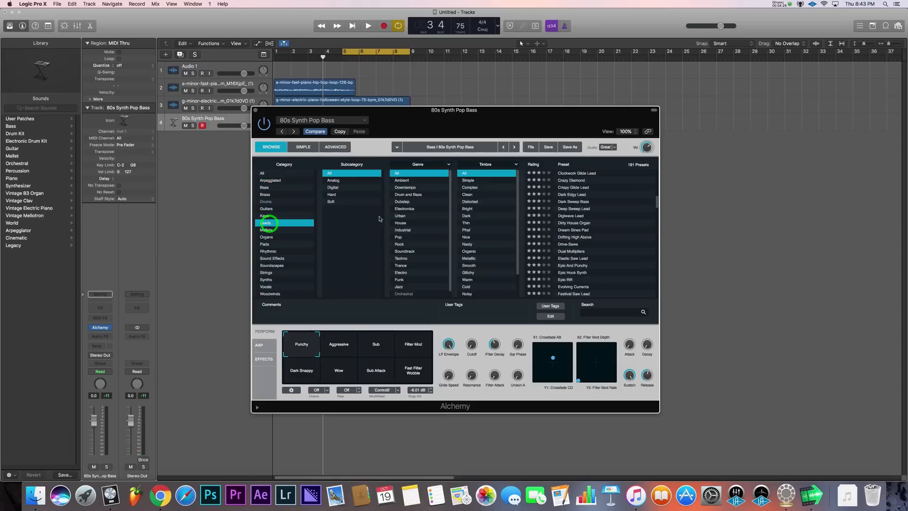
click(264, 223)
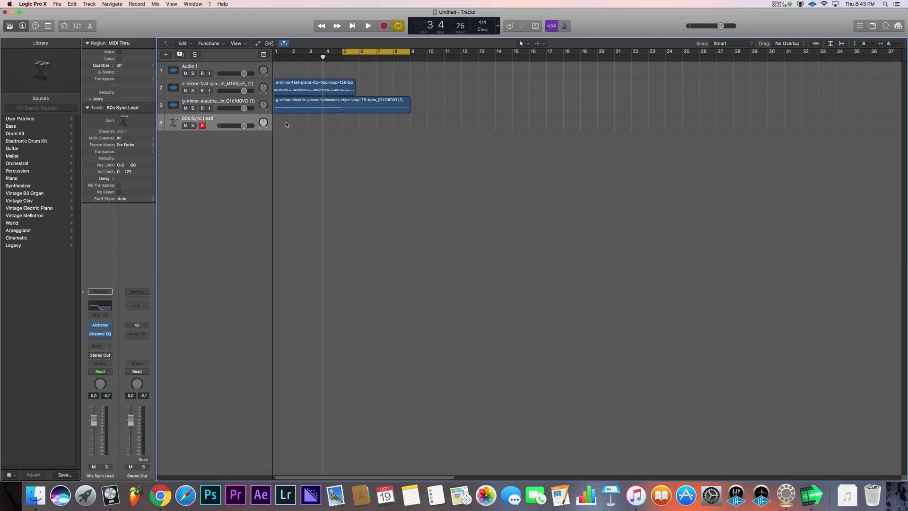
- Audition the loops, then record a MIDI lead melody on the 80s Sync Lead track over bars 5–9
click(368, 25)
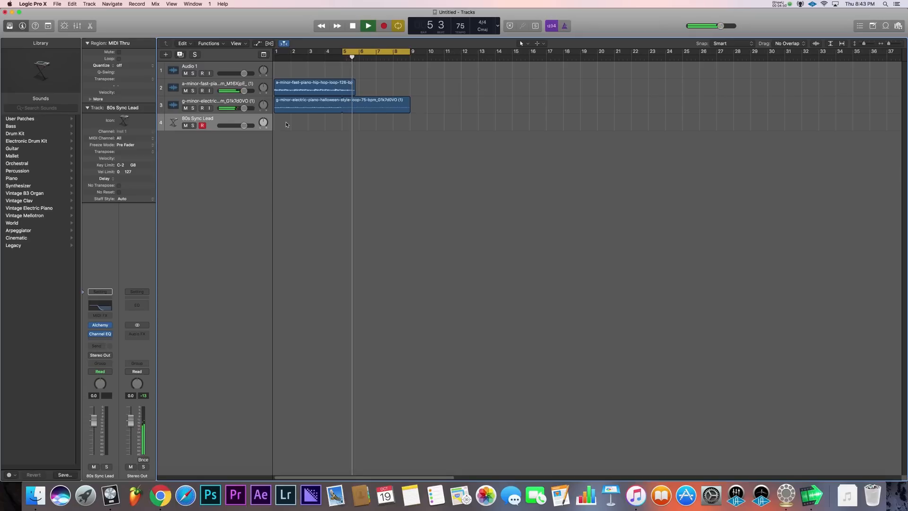
click(368, 26)
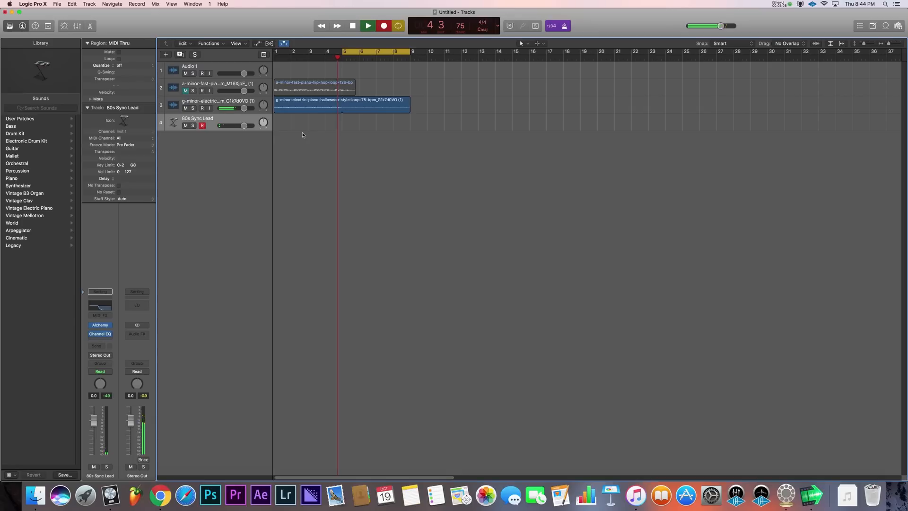
click(367, 26)
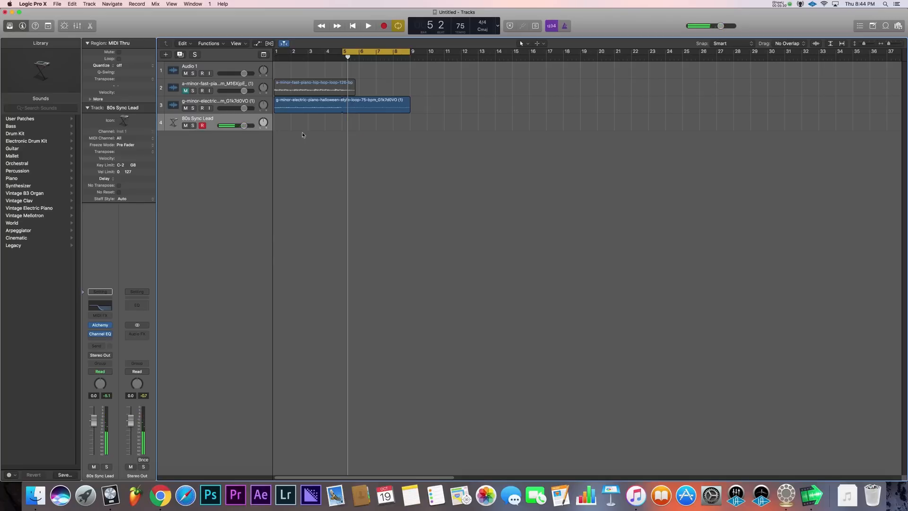
click(367, 26)
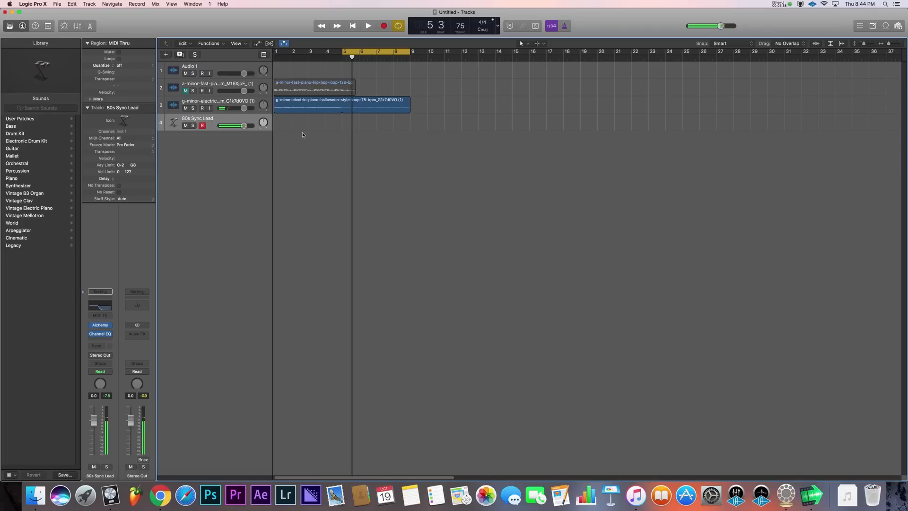
click(368, 25)
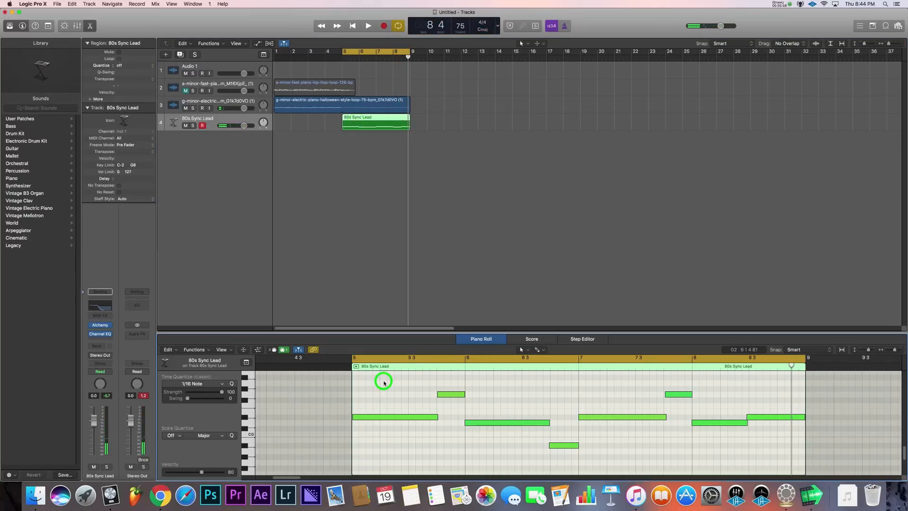
- Lower the lead track to about -2.7 dB and loop the piano and lead regions to bar 13
click(368, 25)
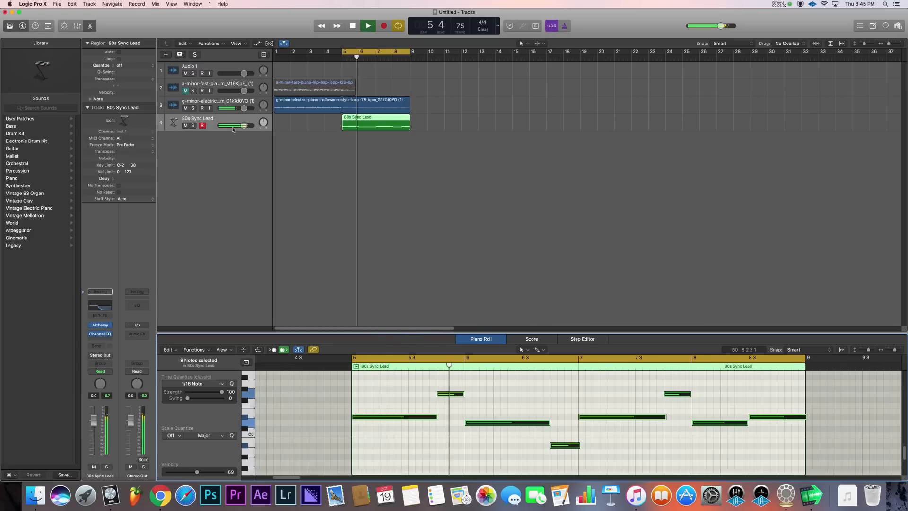
drag(242, 124, 237, 125)
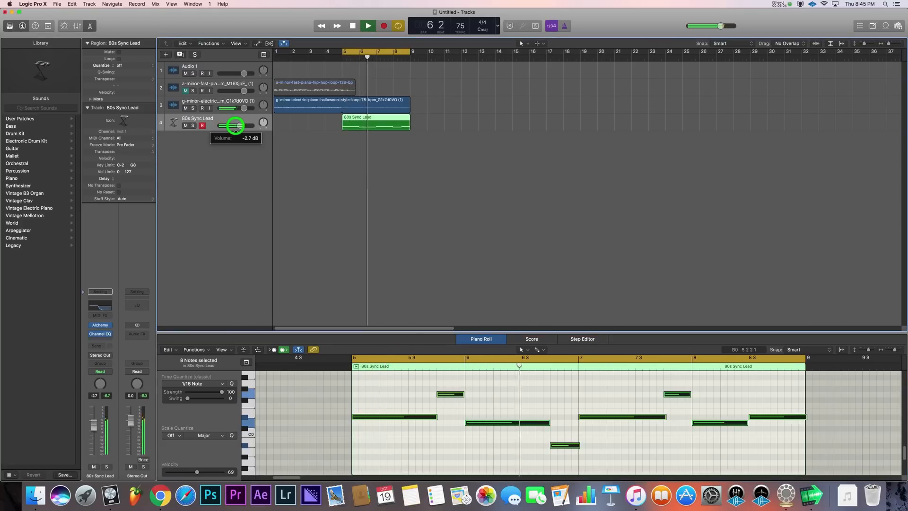
click(393, 102)
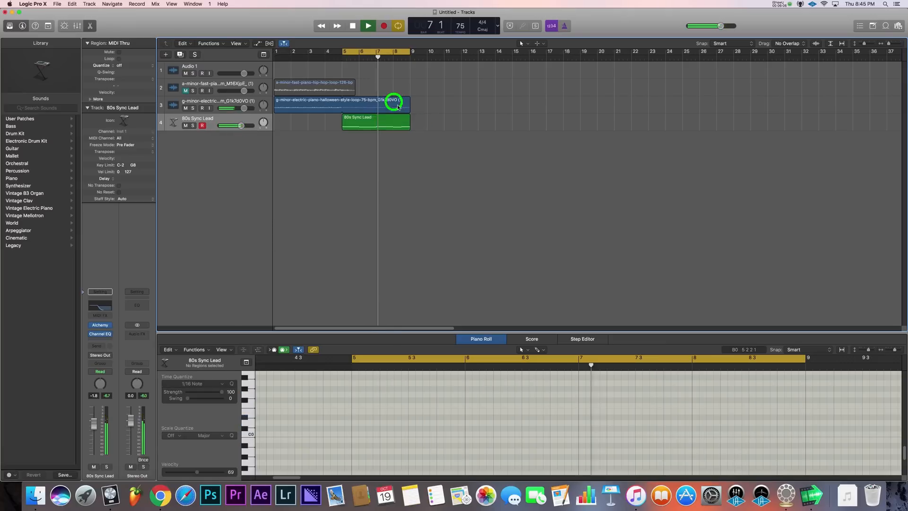
drag(393, 101, 490, 105)
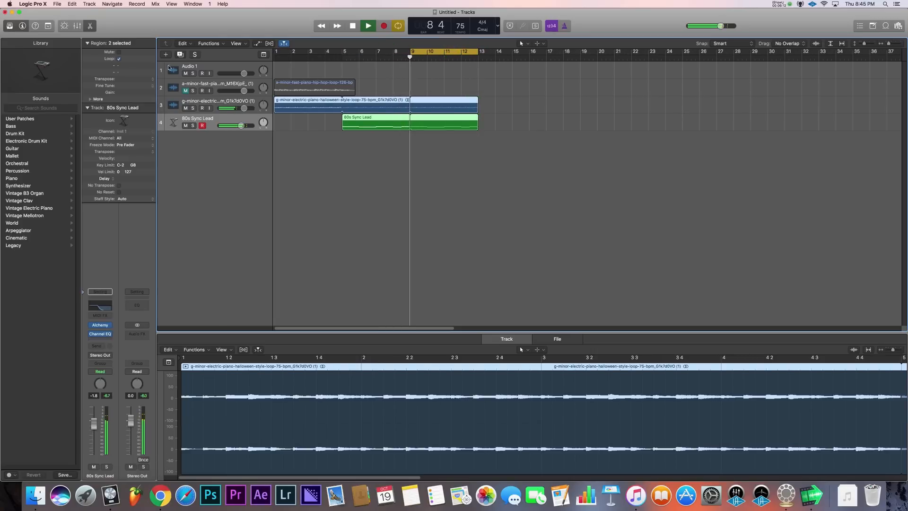
- Create a fifth Software Instrument track with Alchemy loaded as its instrument
click(166, 55)
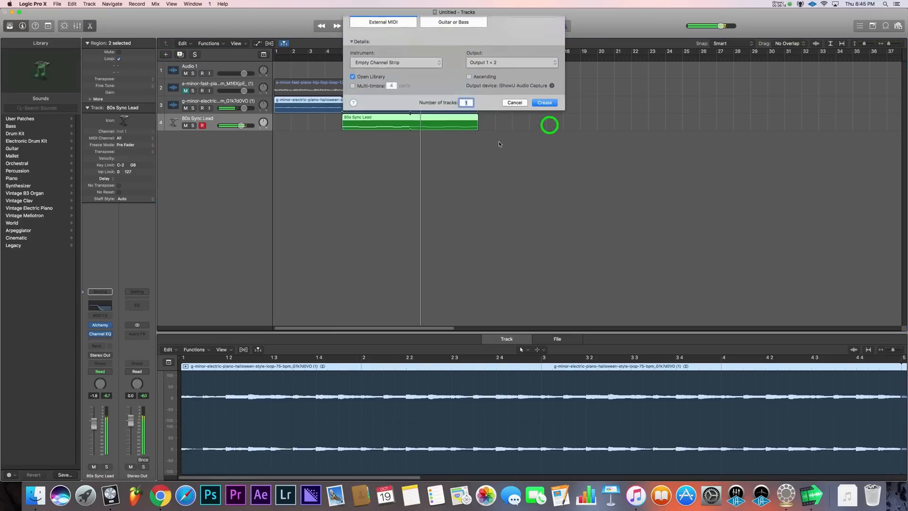
click(543, 102)
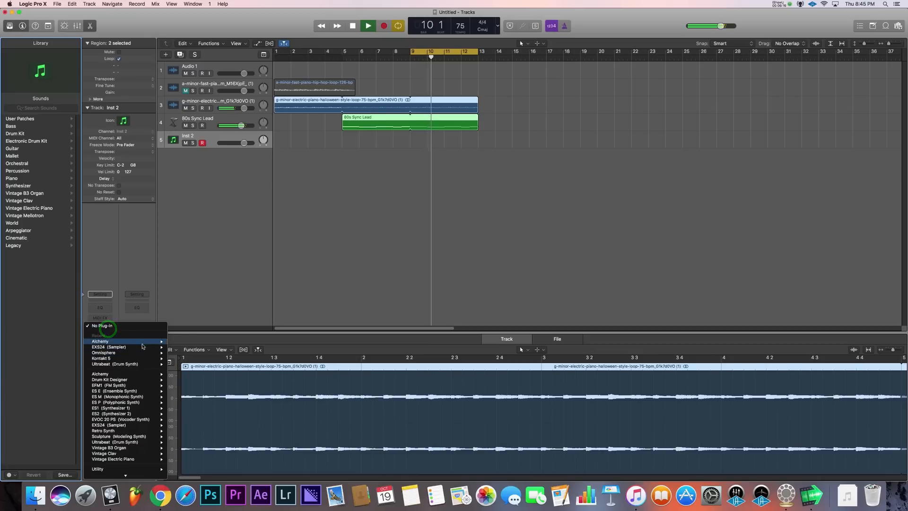
click(99, 340)
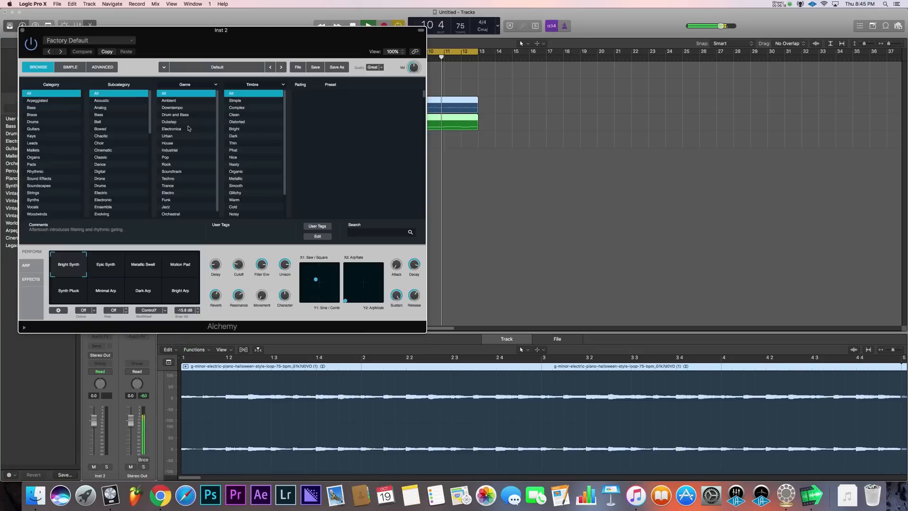
- Narrow Alchemy's presets to Mallets bells and try 80s Analog Bells
click(31, 136)
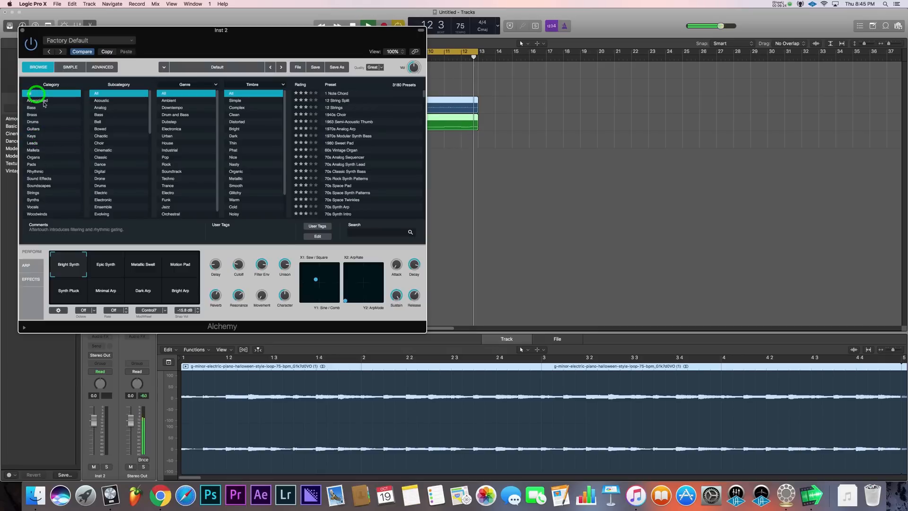
click(33, 151)
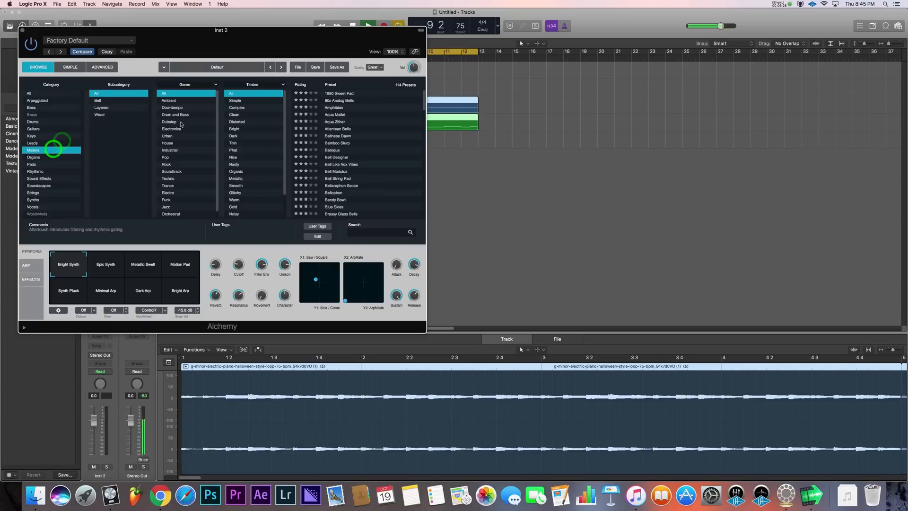
click(97, 101)
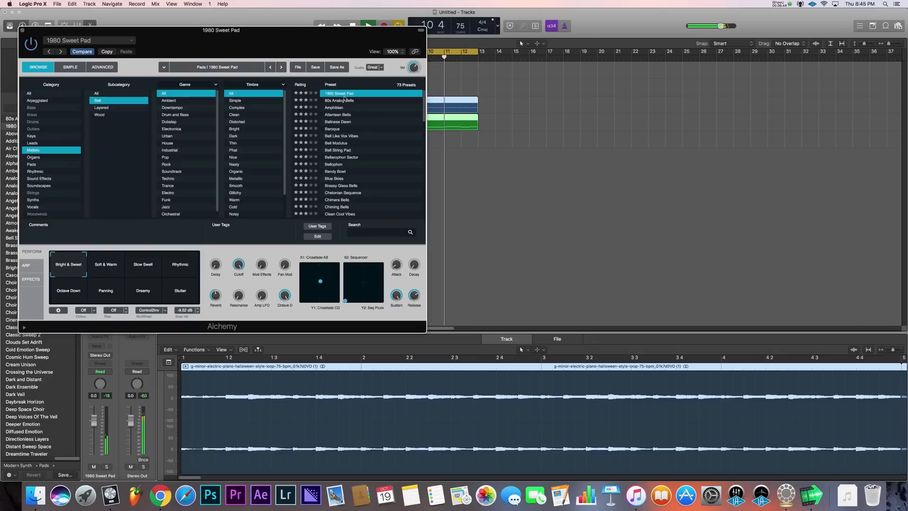
click(340, 100)
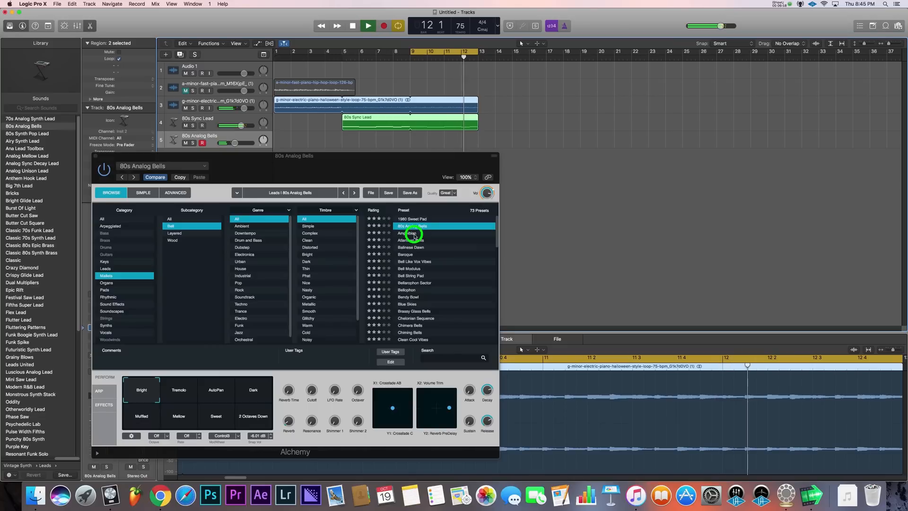
- Audition Amphibian, Atlantean Bells and Balinese Dawn, choose Baroque, and begin recording around bar 9
click(410, 233)
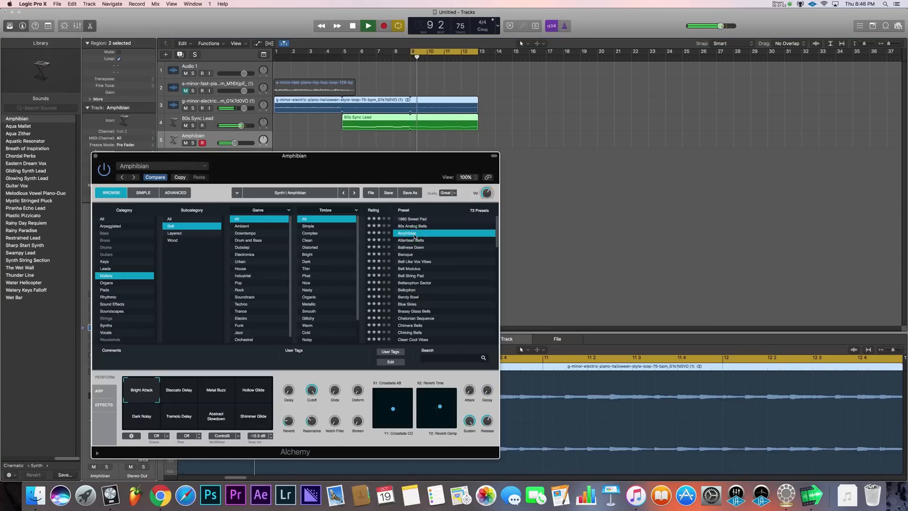
click(411, 240)
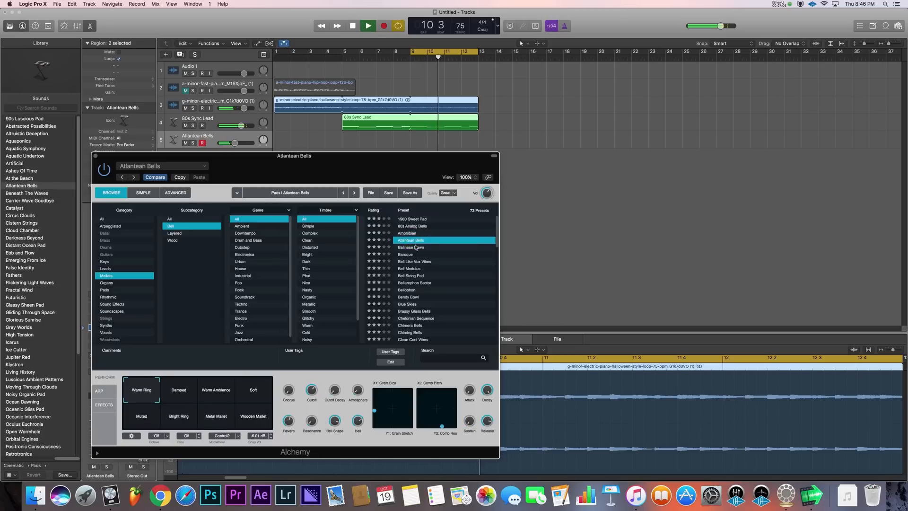
click(411, 255)
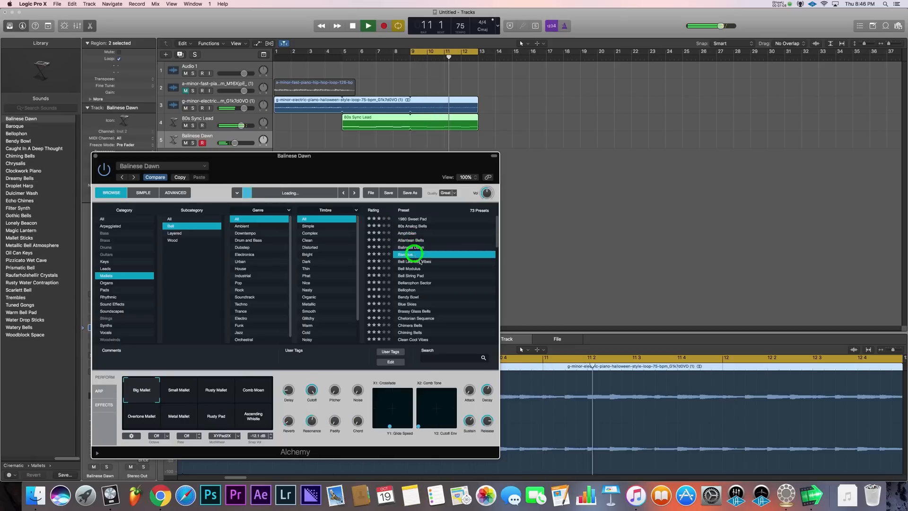
click(406, 254)
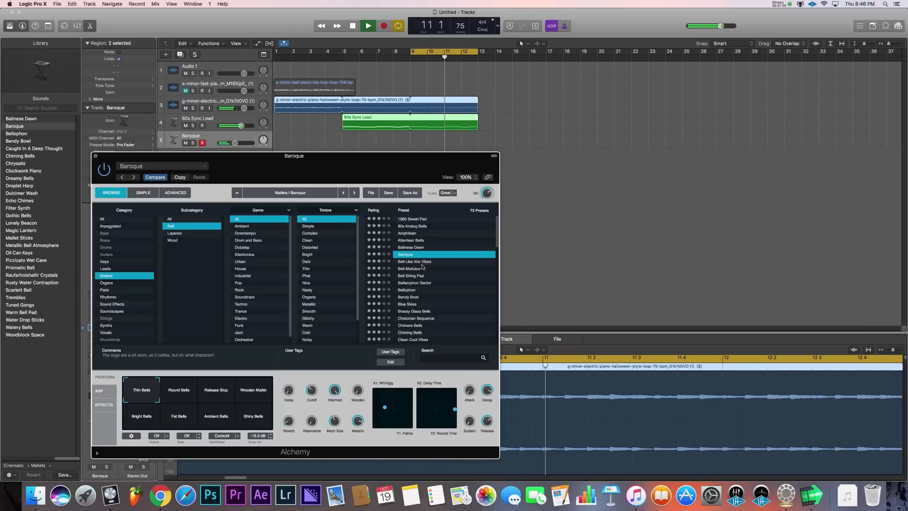
click(368, 26)
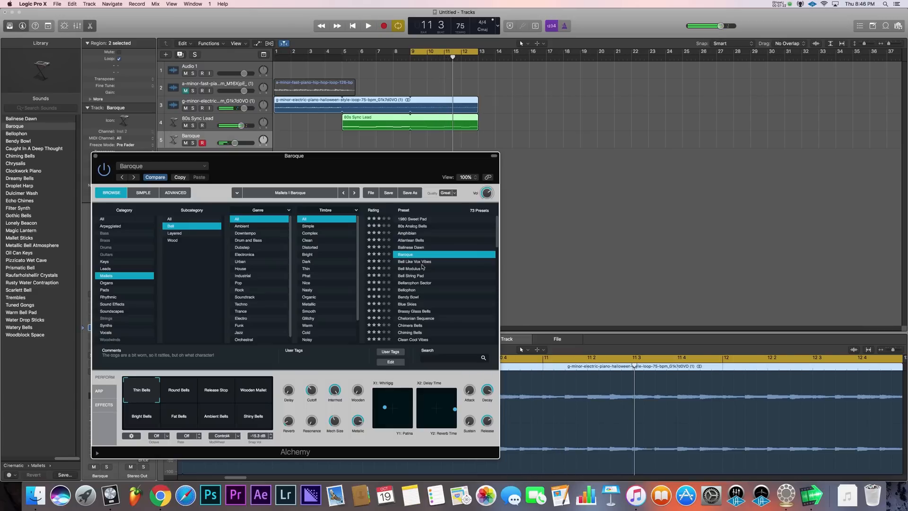
click(367, 26)
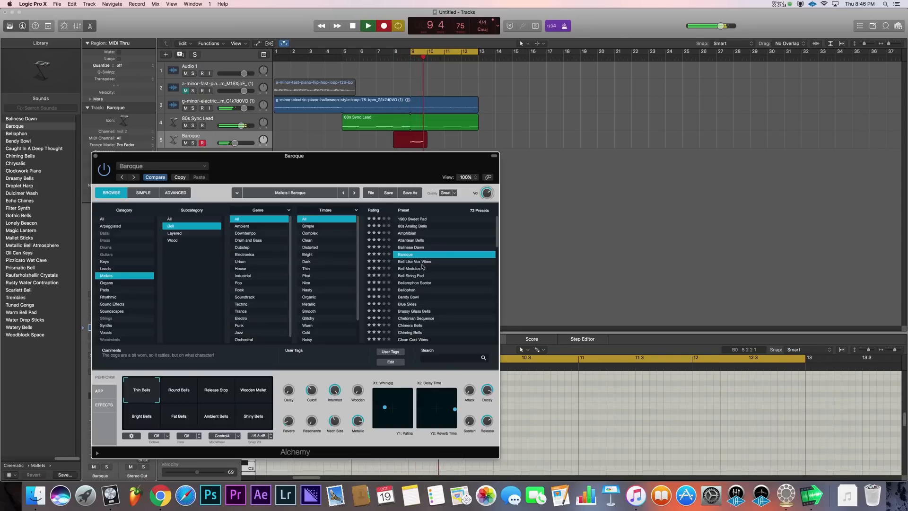
- Loop the electric piano, 80s Sync Lead and Baroque regions out to bar 17
click(368, 25)
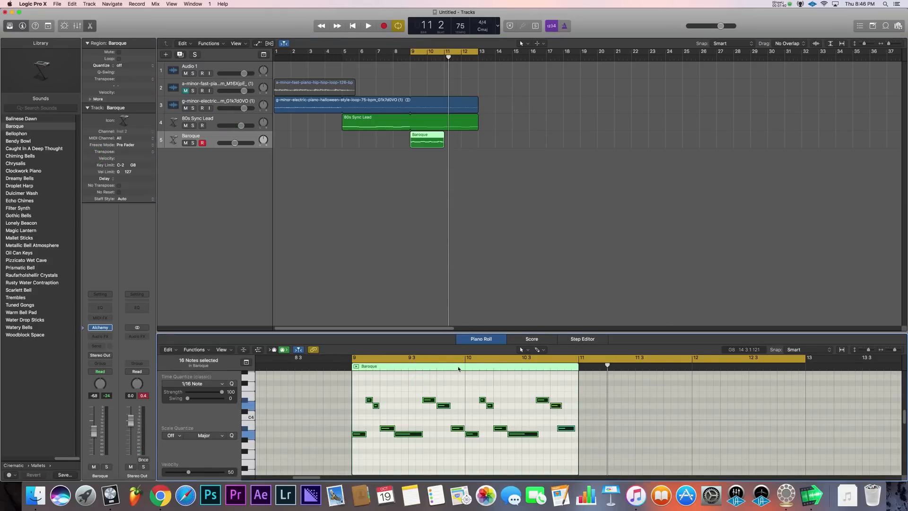
click(368, 25)
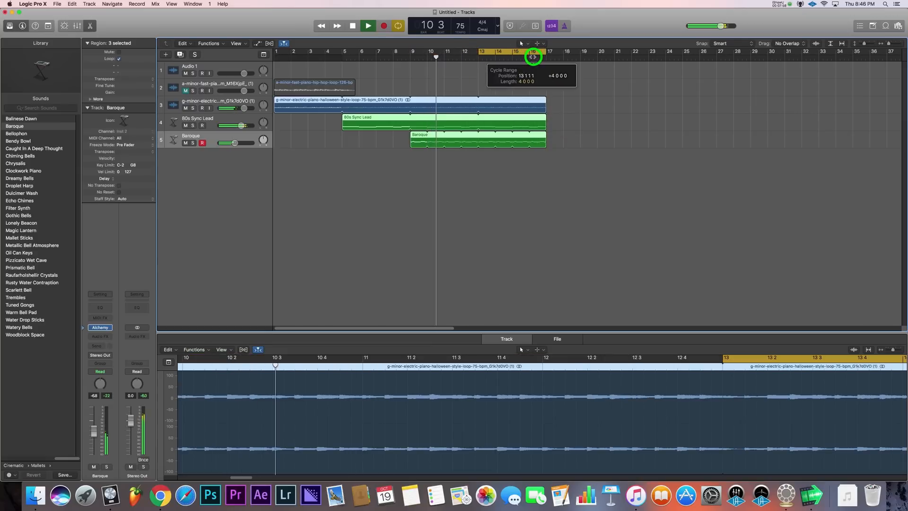
- Create a new software instrument track loaded with the Trap Kick Selection patch
click(167, 55)
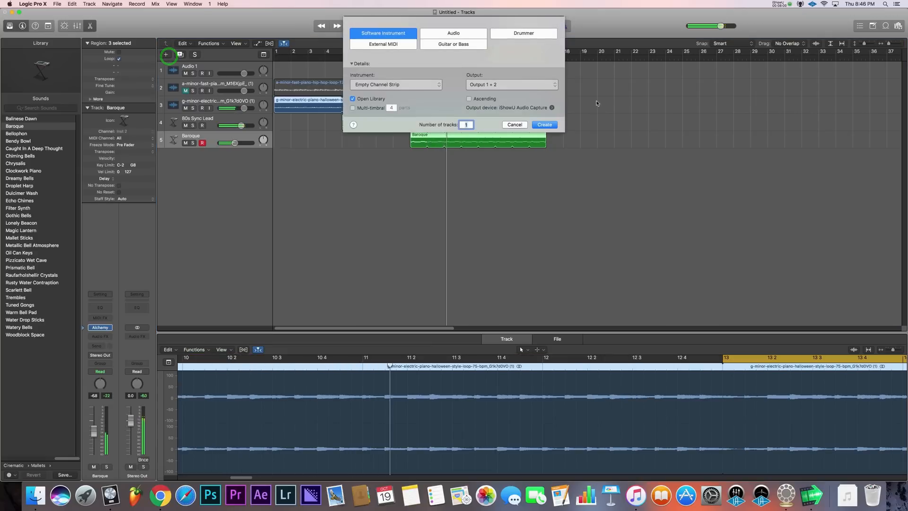
click(543, 125)
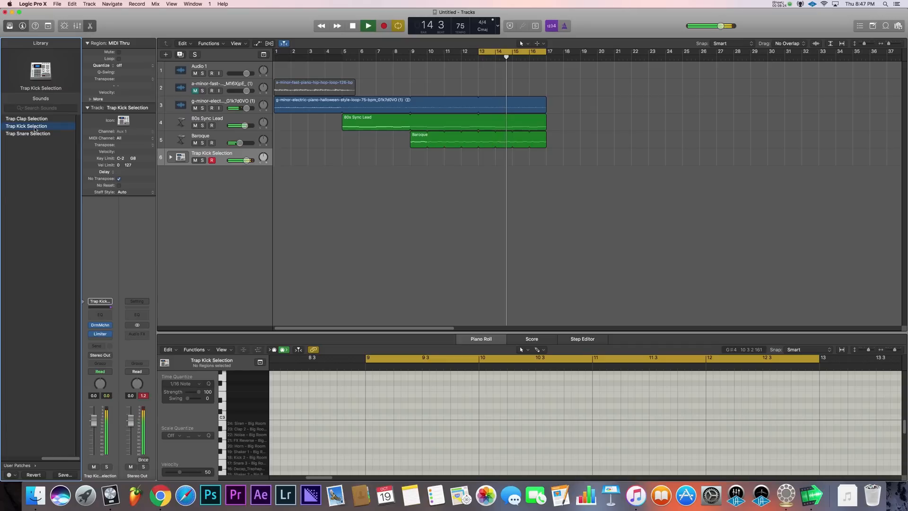
- Lower the Trap Kick Selection track's volume to about -5 dB
drag(240, 160, 231, 158)
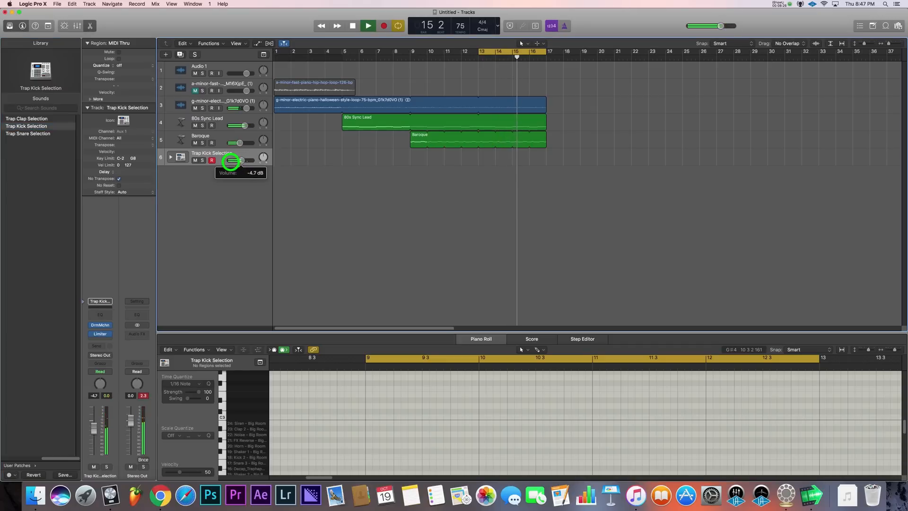
drag(238, 161, 226, 161)
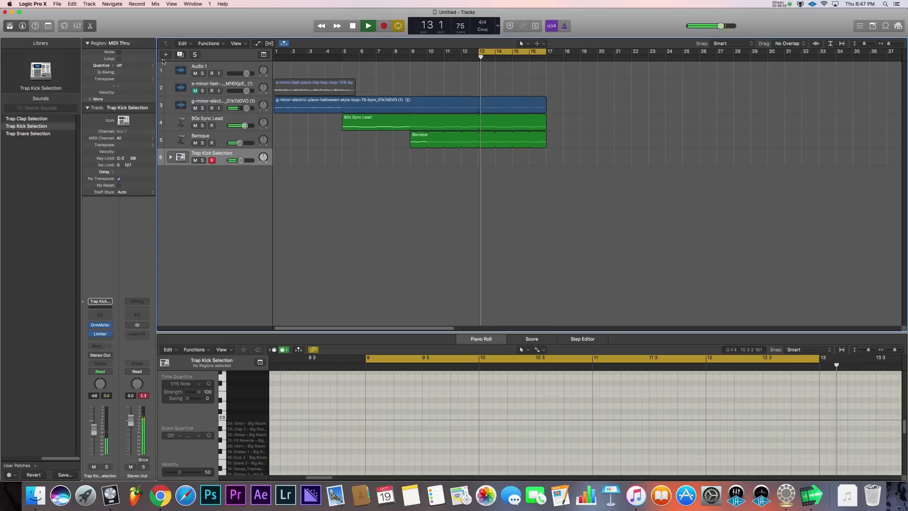
- Add a second drum track loaded with the Trap Snare Selection patch
click(28, 134)
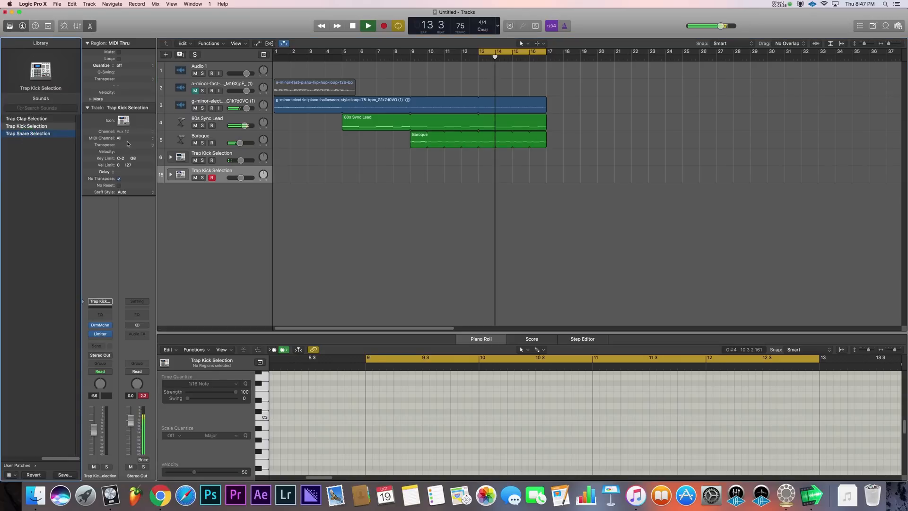
click(212, 177)
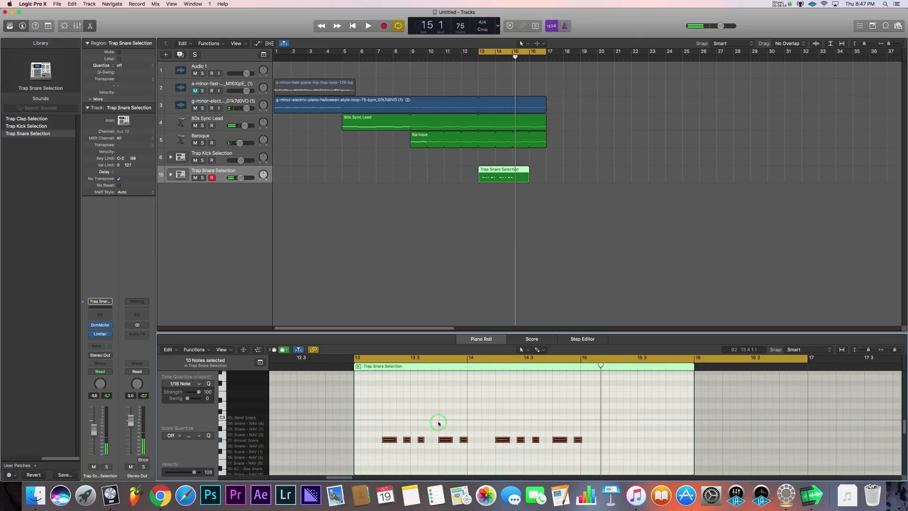
- Shorten the snare region to two bars and loop it through to bar 17
drag(527, 177, 515, 177)
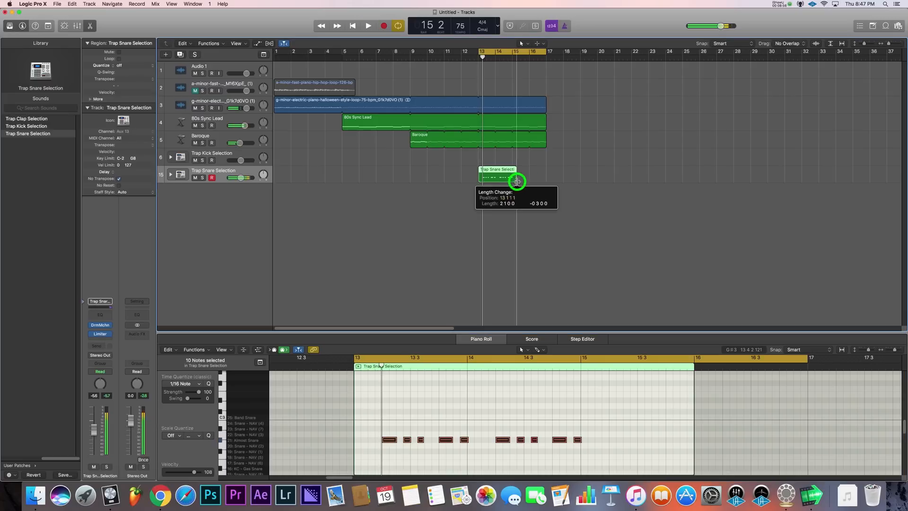
drag(518, 174, 541, 174)
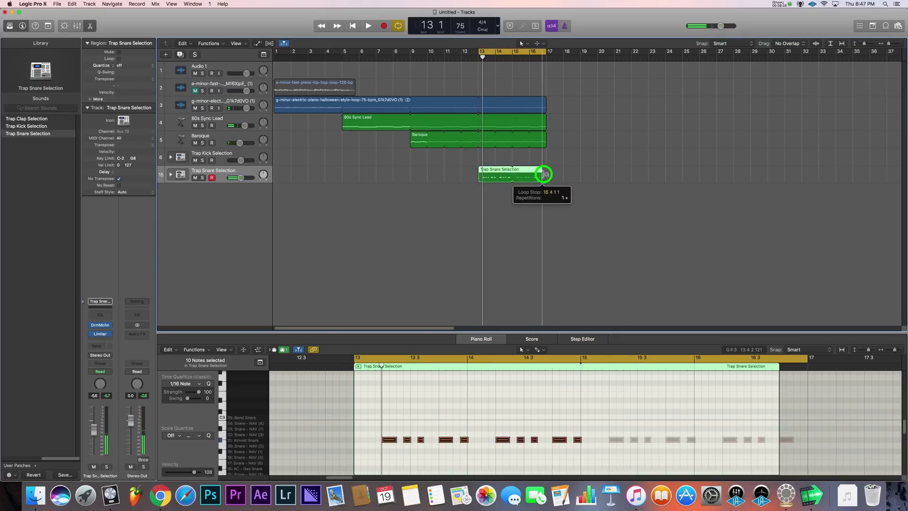
click(368, 25)
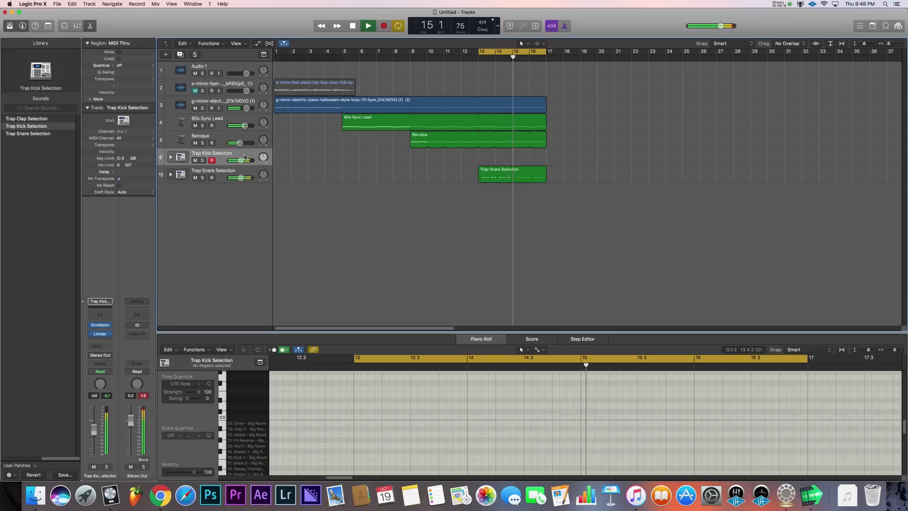
- Record a kick pattern from bar 13 on the Trap Kick Selection track and loop it to bar 17
click(383, 25)
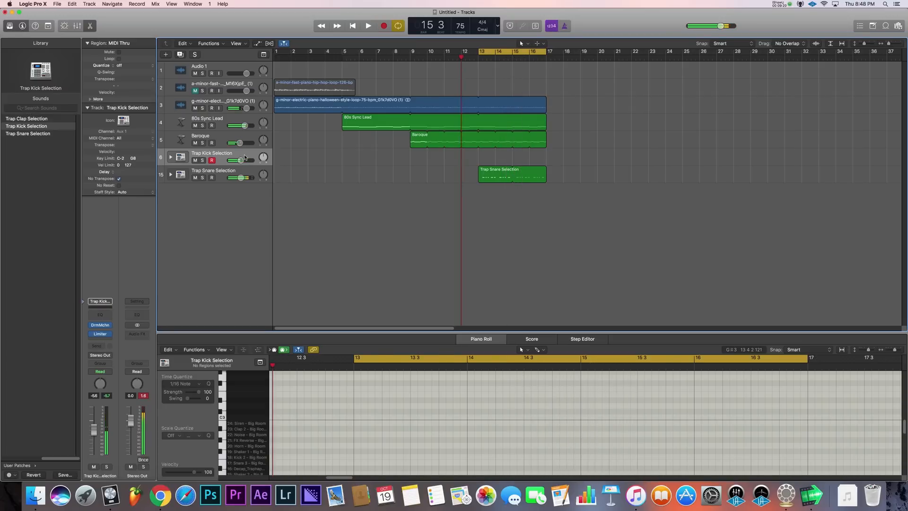
click(368, 26)
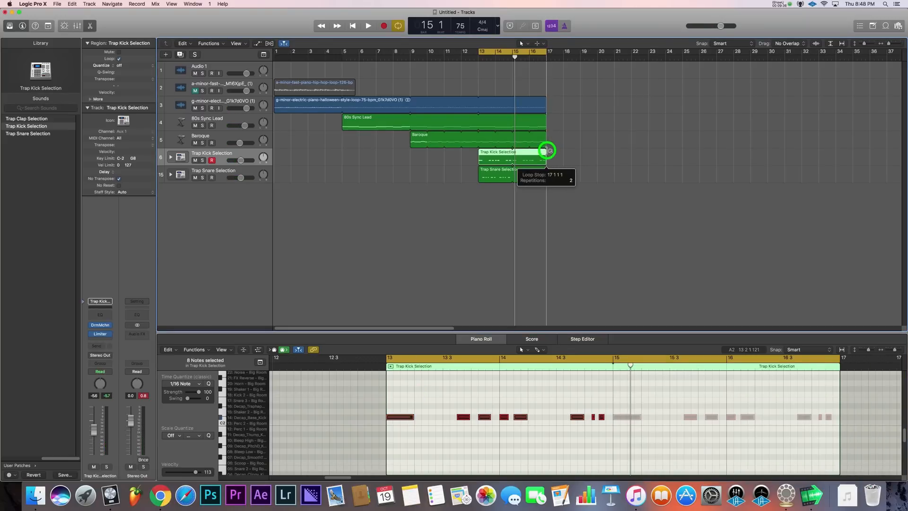
click(368, 26)
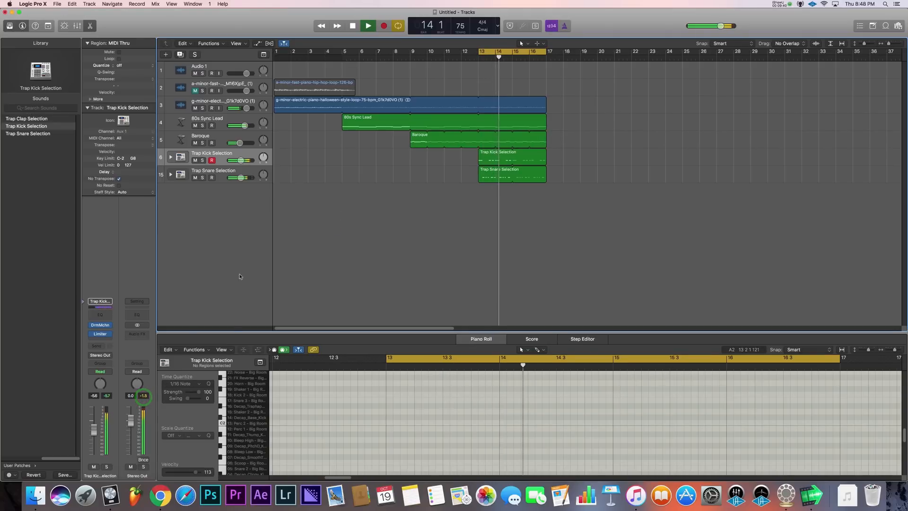
click(139, 332)
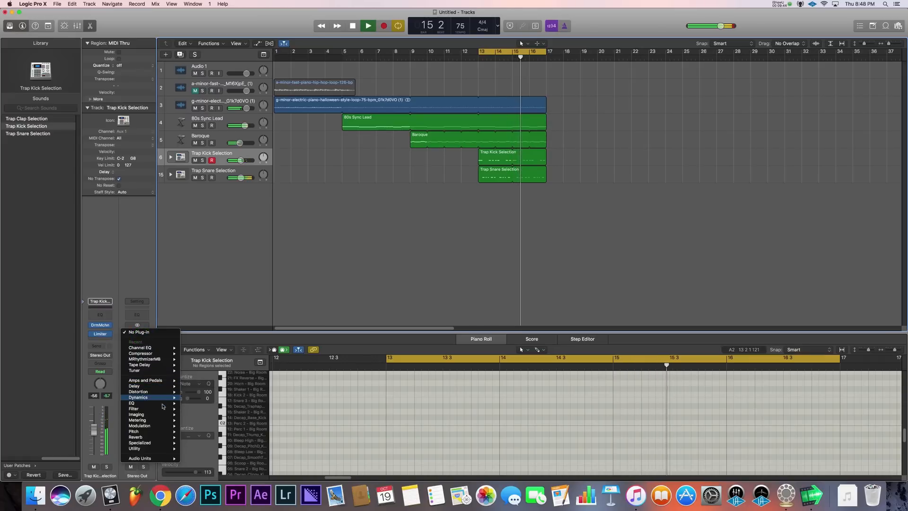
mouse_move(138, 398)
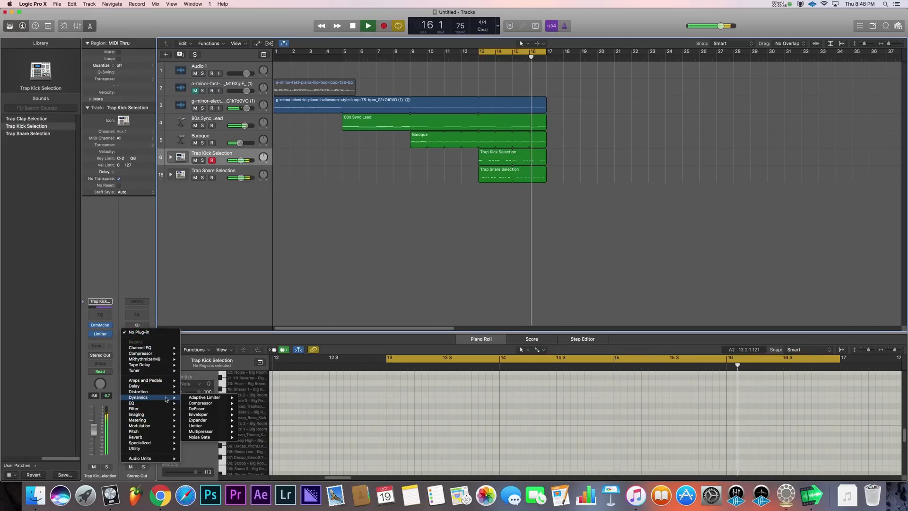
mouse_move(195, 425)
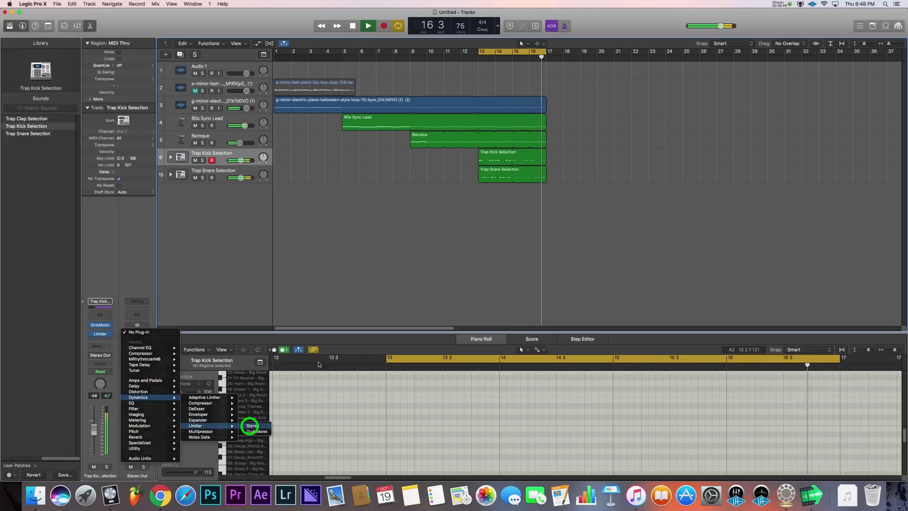
- Insert a stereo Limiter plug-in on the Stereo Out channel strip
click(252, 425)
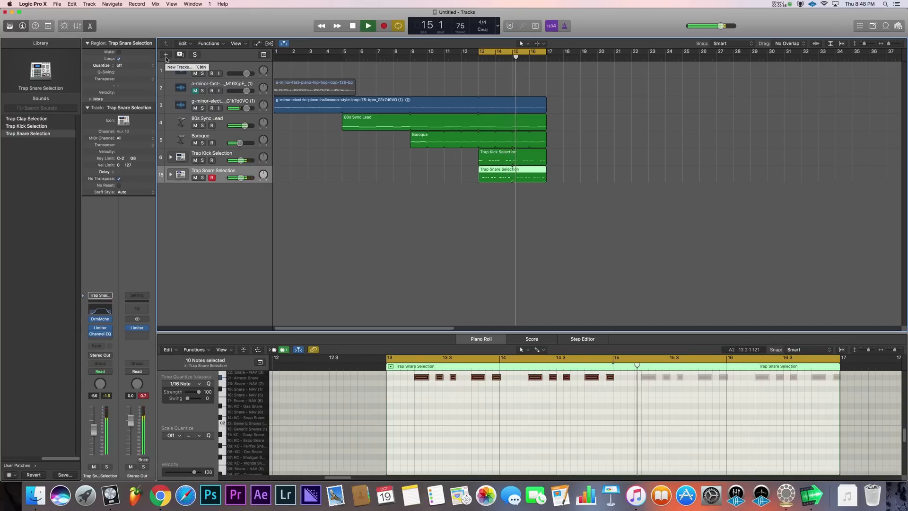
- Create an EXS24 sampler track playing hihat 5 and record a hi-hat pattern from bar 13
click(165, 55)
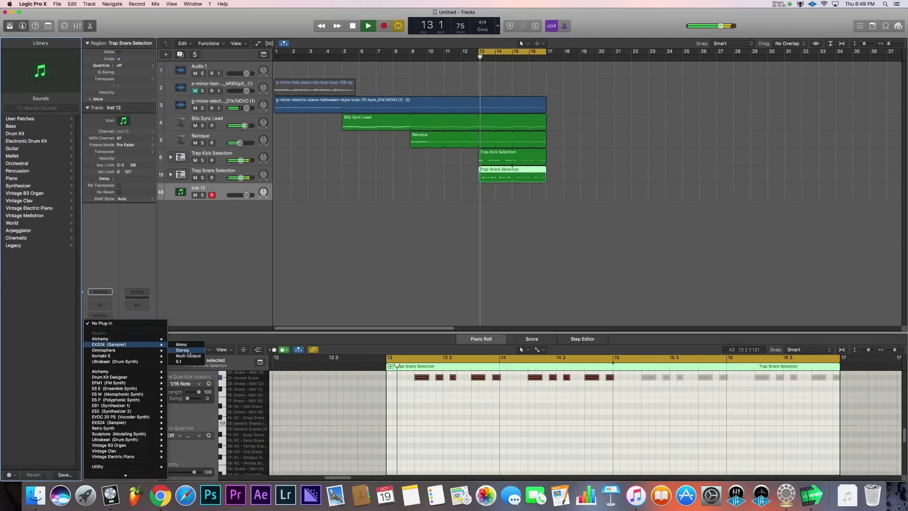
click(183, 350)
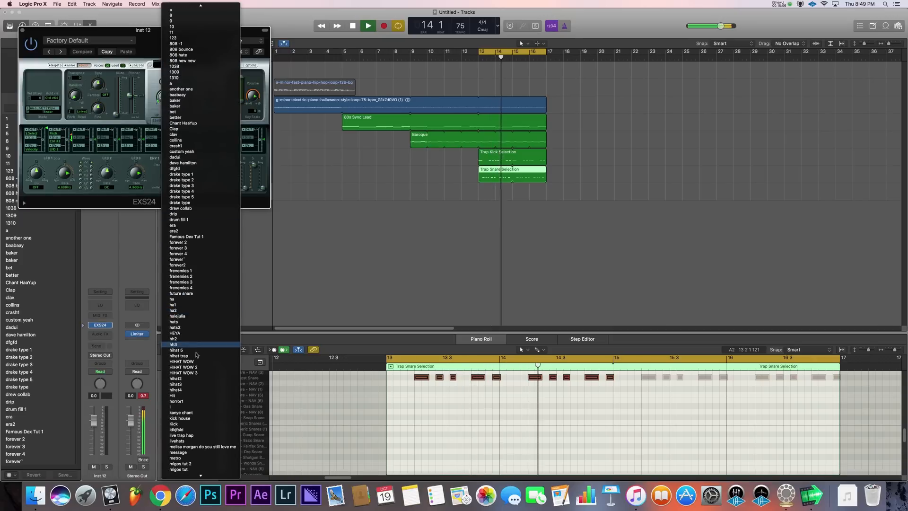
click(179, 350)
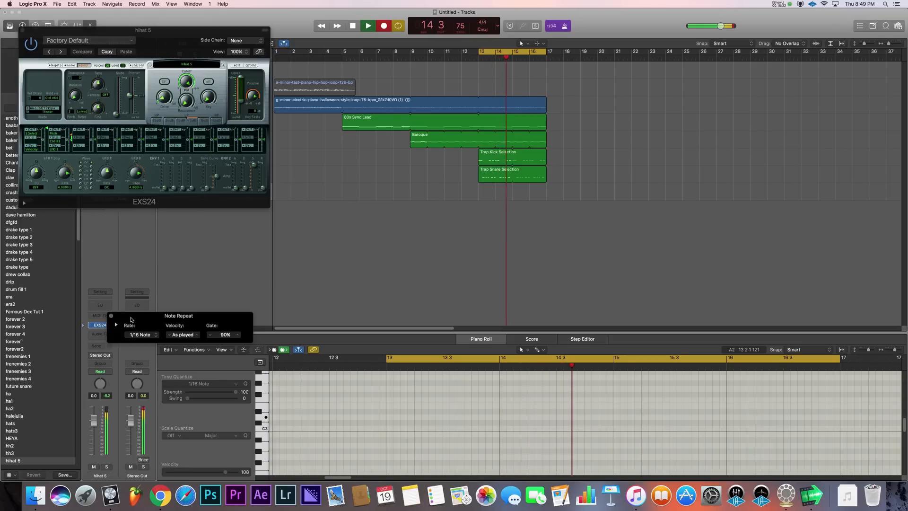
click(383, 25)
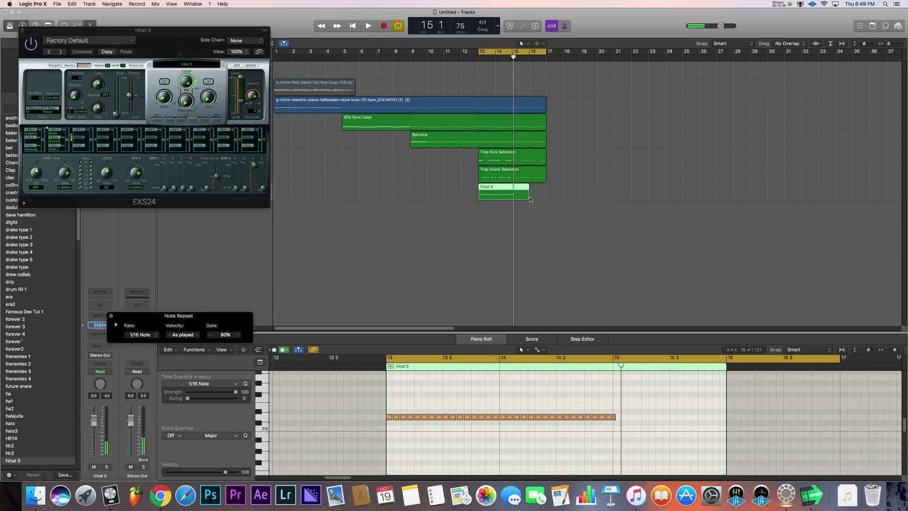
- Trim the hi-hat region to end at bar 15 and choose a finer quantize grid
drag(527, 194, 513, 194)
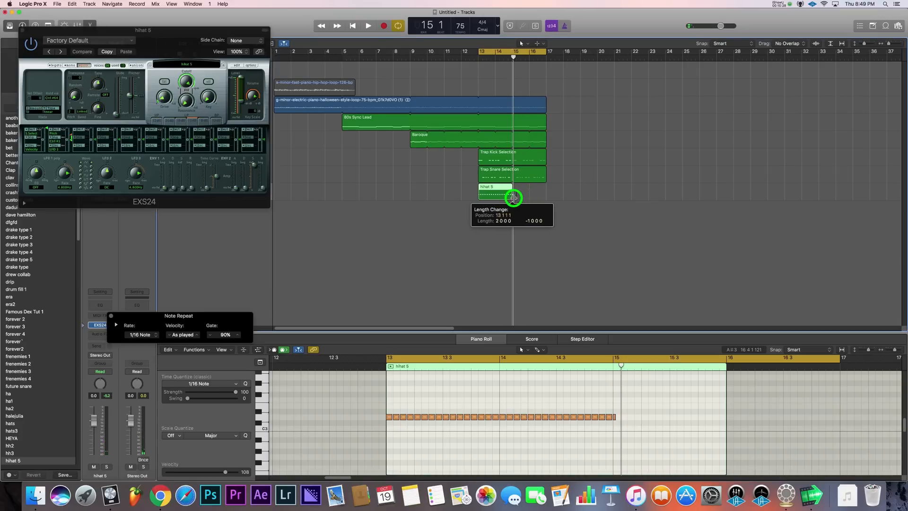
drag(527, 198, 511, 197)
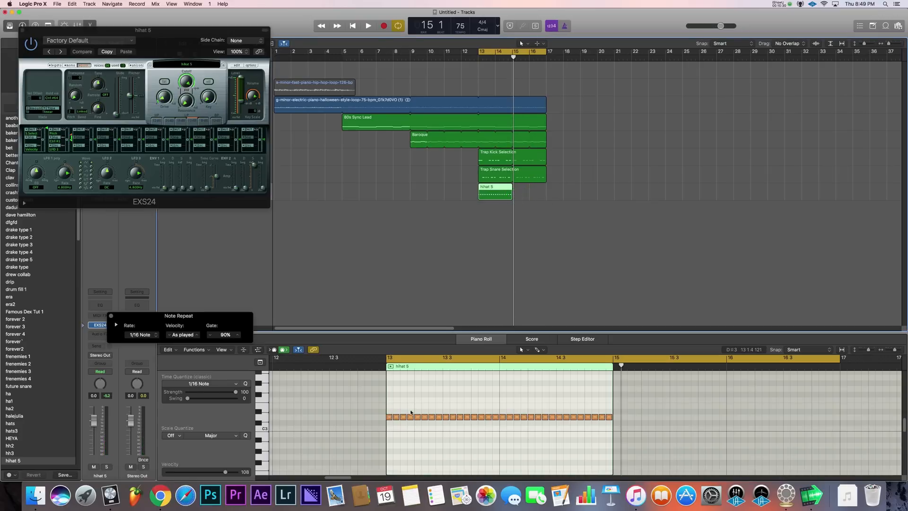
click(541, 350)
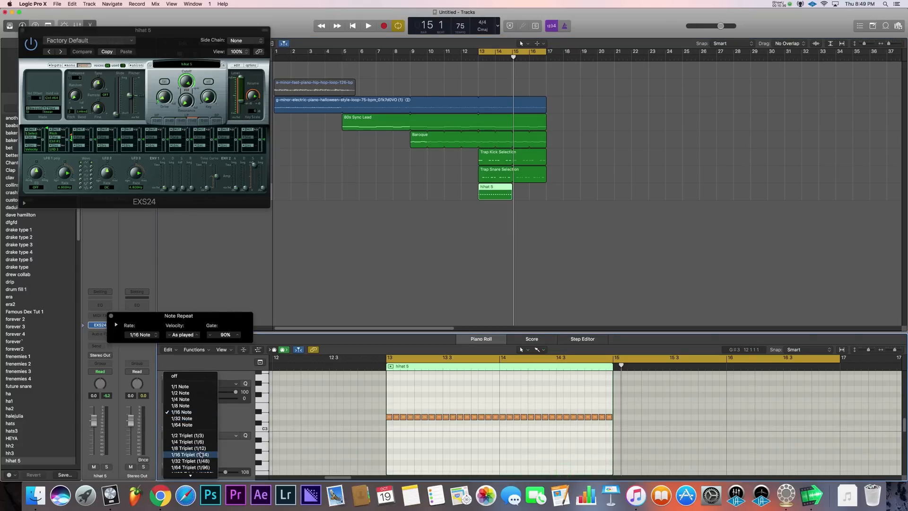
mouse_move(181, 419)
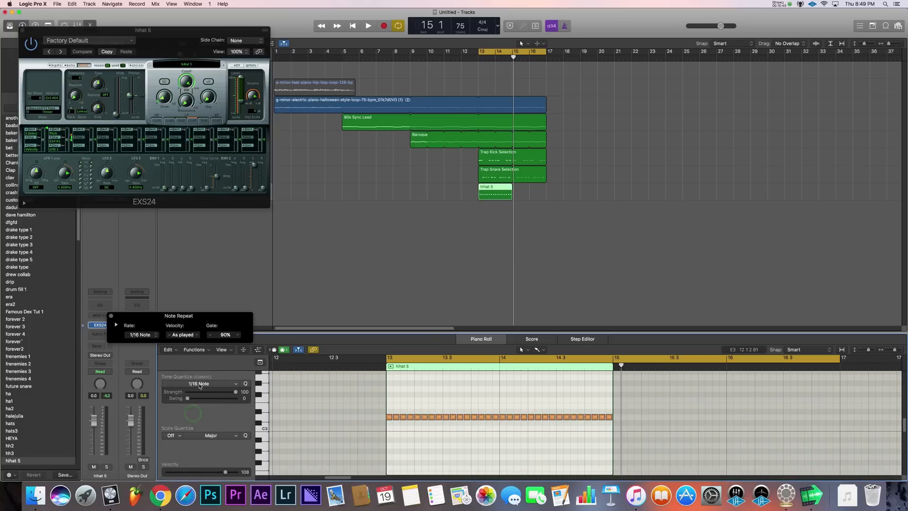
click(214, 383)
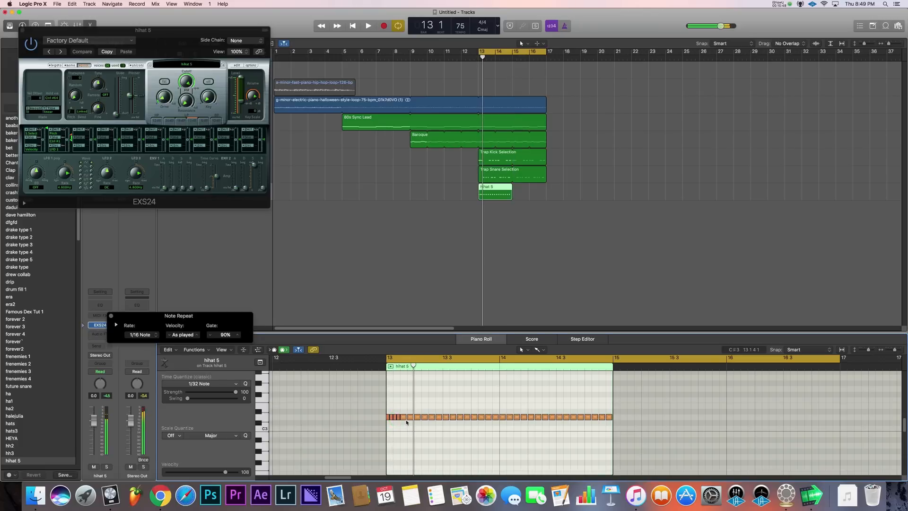
- Draw a fast 1/32 triplet hi-hat roll near 13 3 with the Pencil tool
click(395, 417)
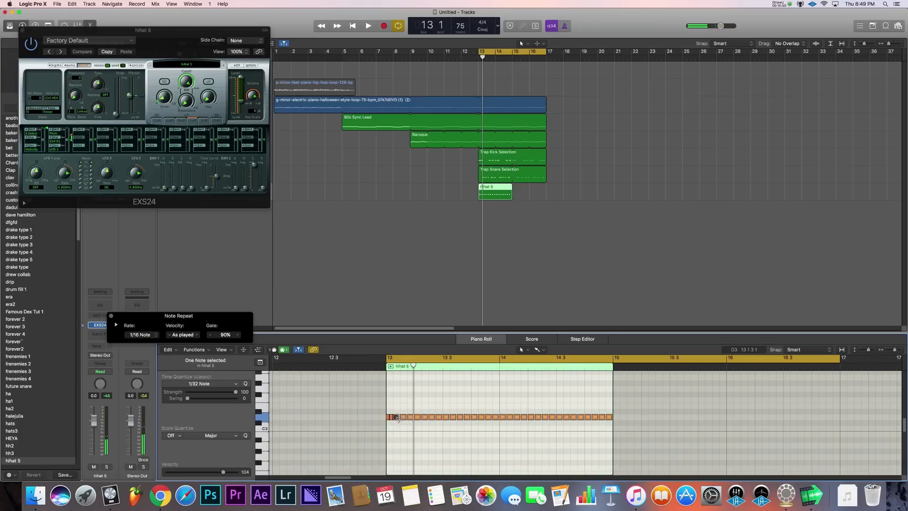
click(208, 384)
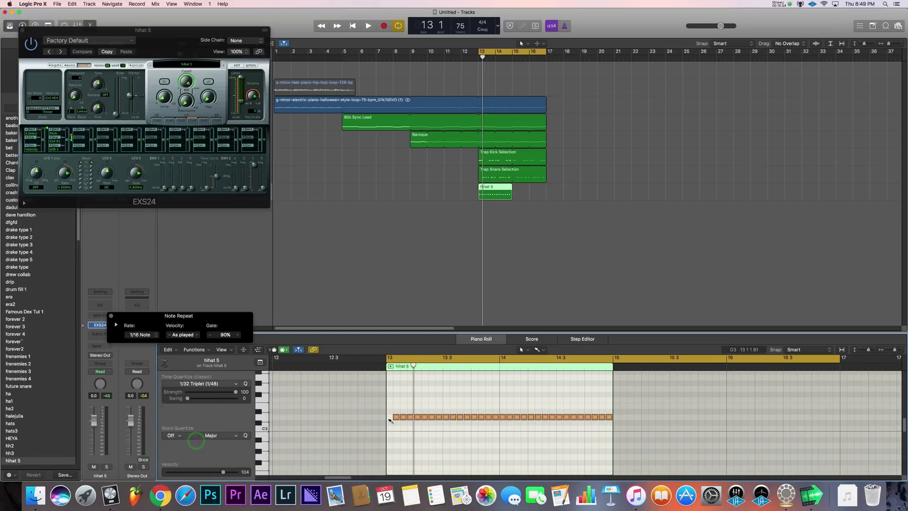
click(368, 26)
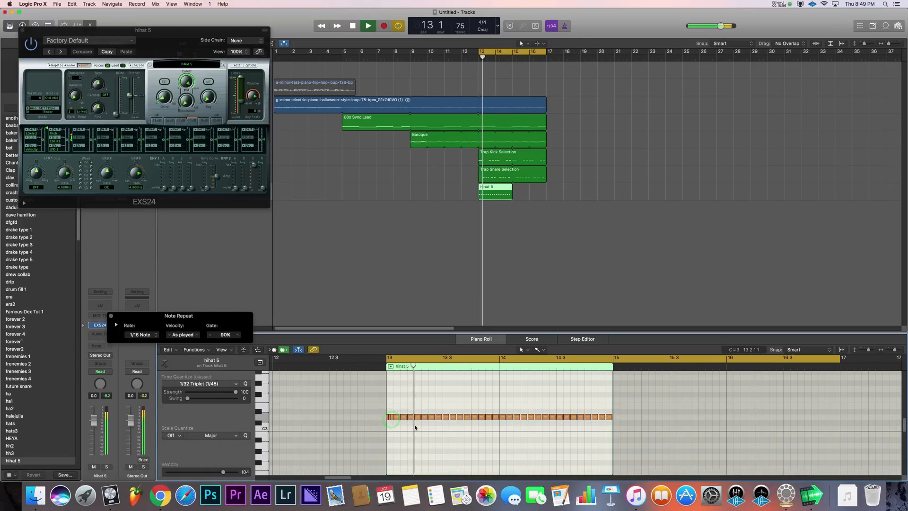
click(368, 25)
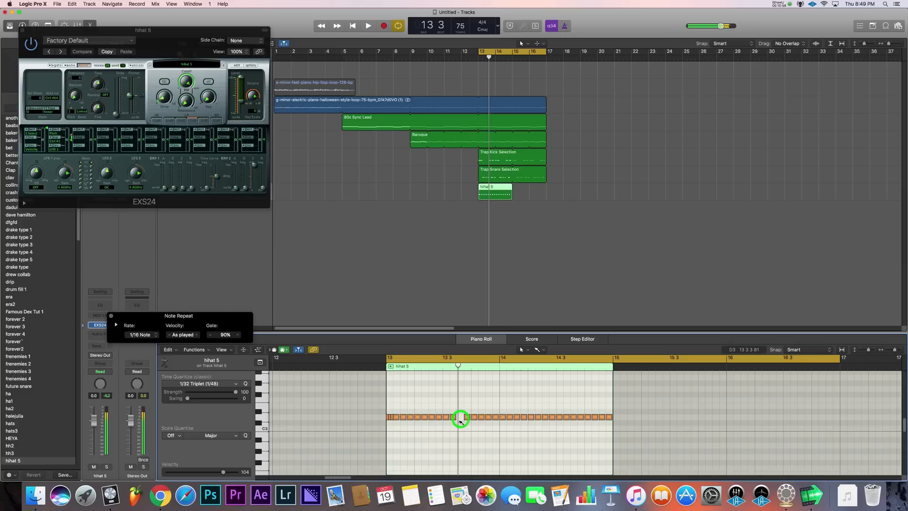
click(368, 25)
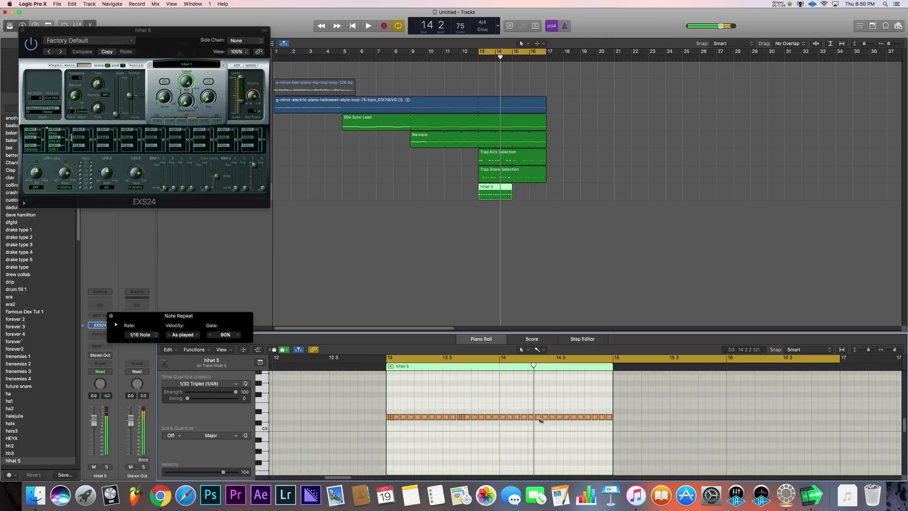
- Add and refine another hi-hat roll near 14 3
click(538, 417)
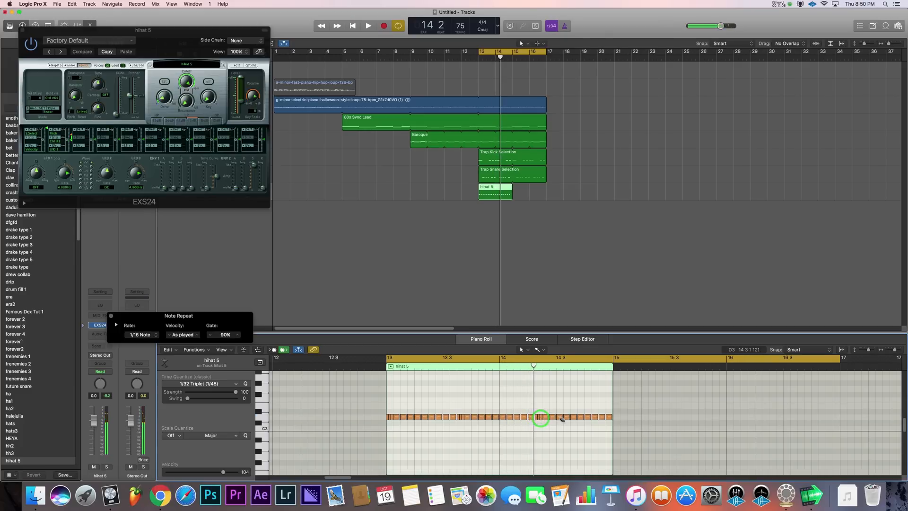
click(368, 25)
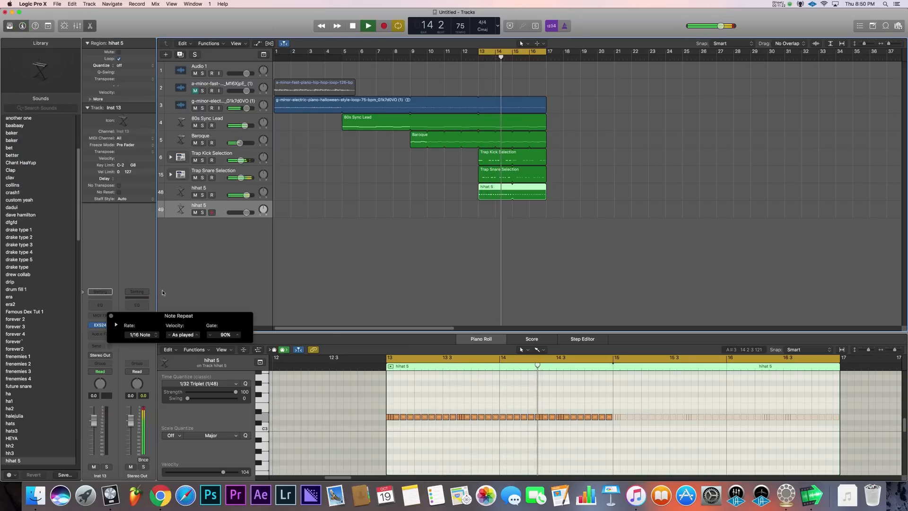
- Create an openhat2 sampler track and record a six-note open hi-hat part from bar 13
click(99, 324)
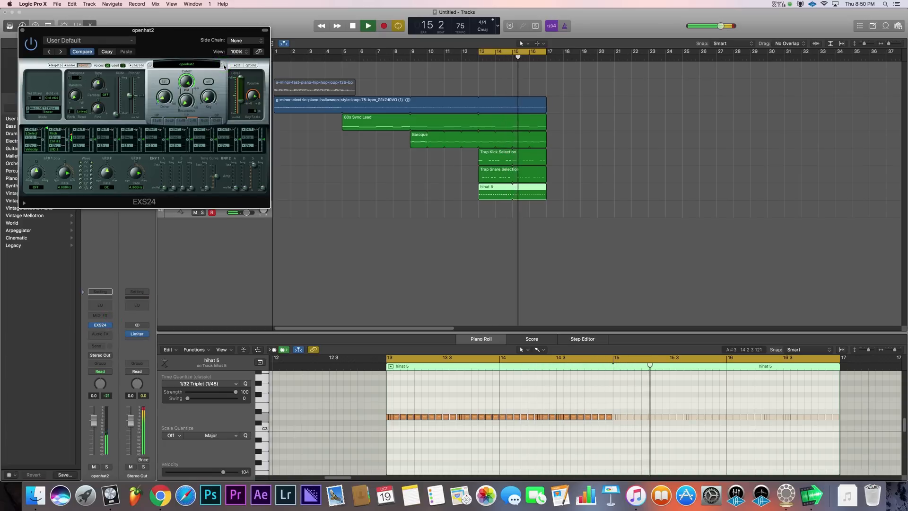
click(383, 26)
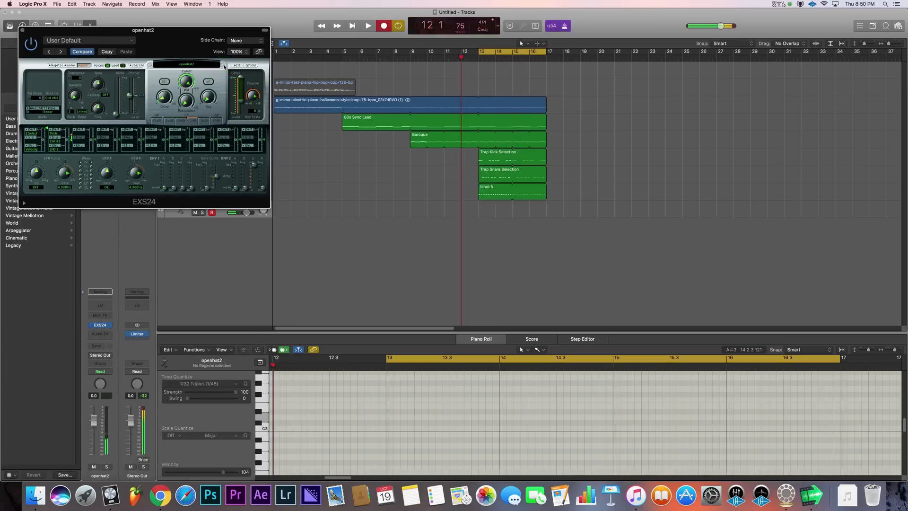
click(367, 26)
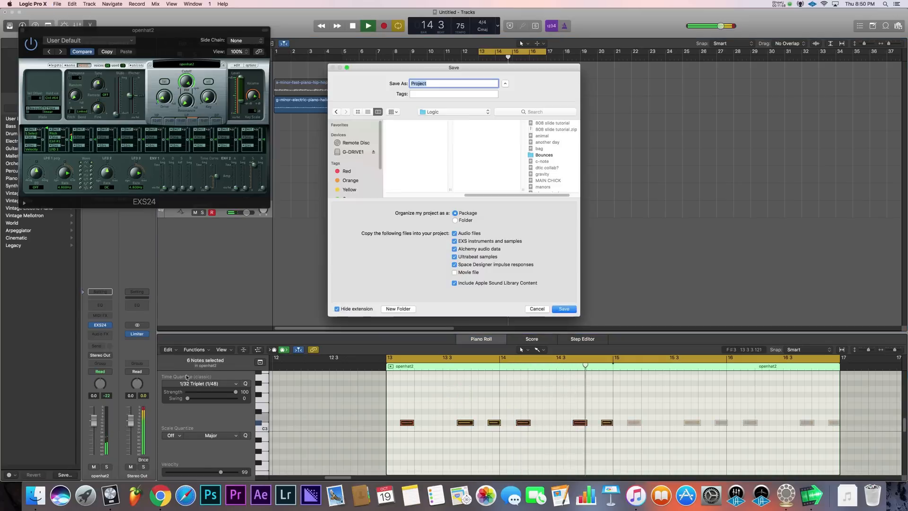
click(202, 384)
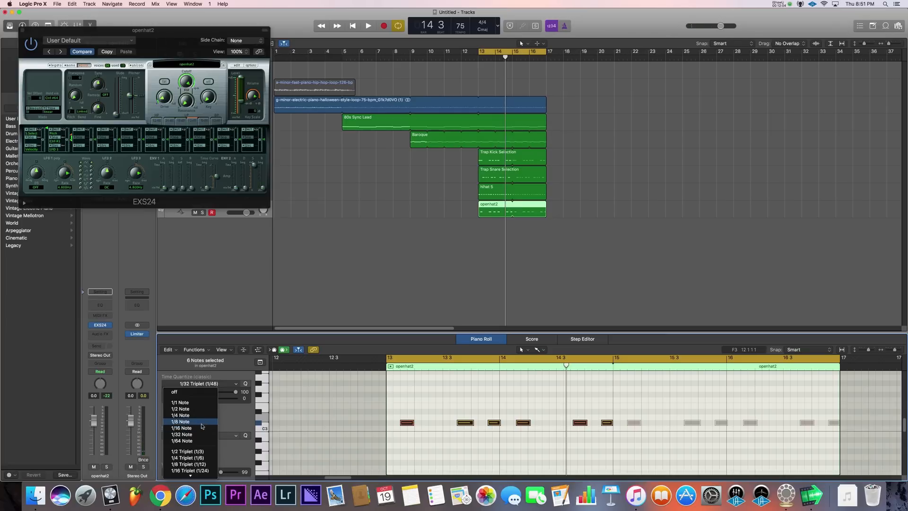
- Set Time Quantize to 1/8 Note for the open hat notes
click(179, 422)
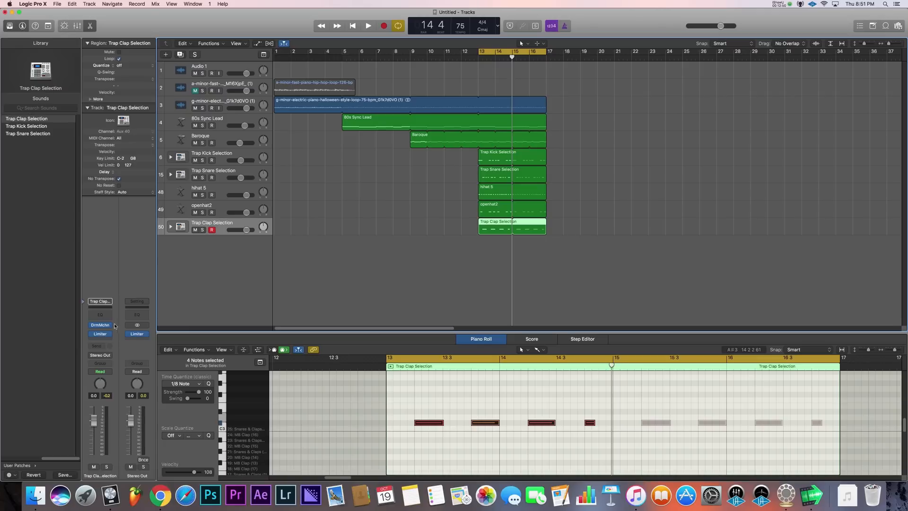
- Insert a low-cut Channel EQ and a stereo SilverVerb reverb on the clap channel
click(100, 318)
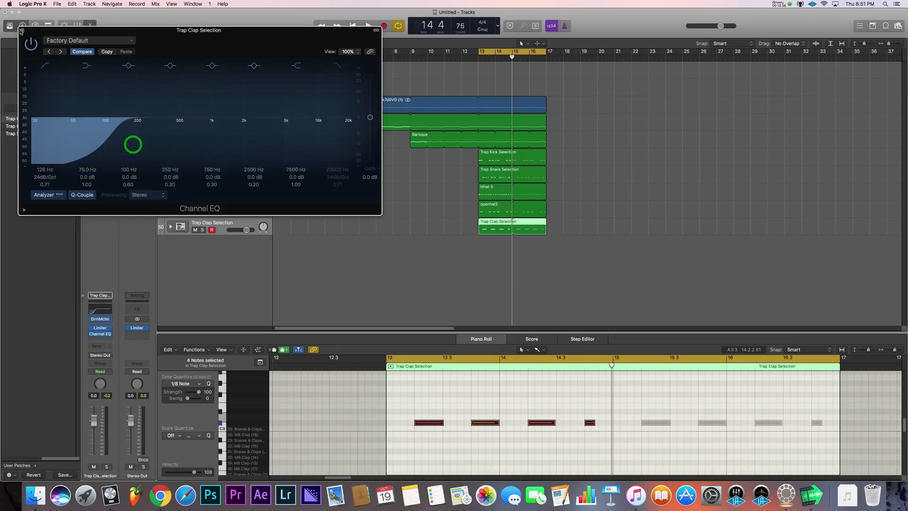
click(99, 338)
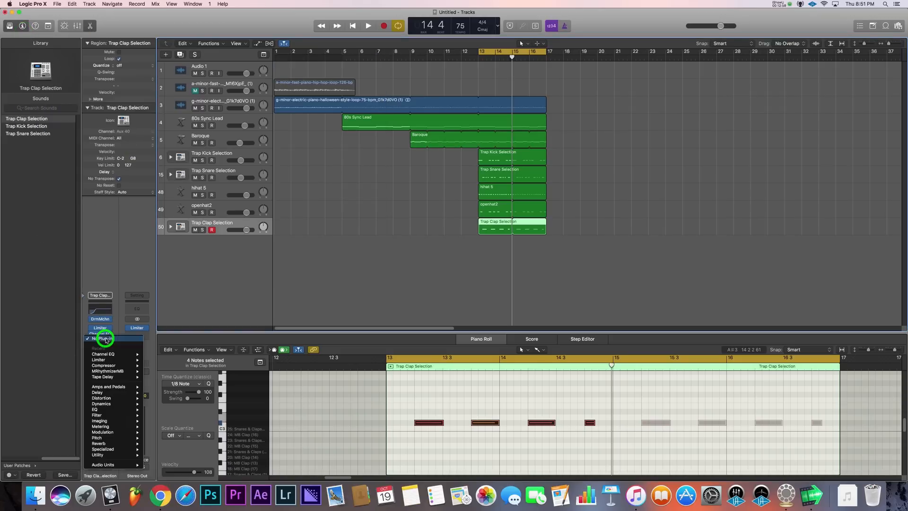
mouse_move(96, 410)
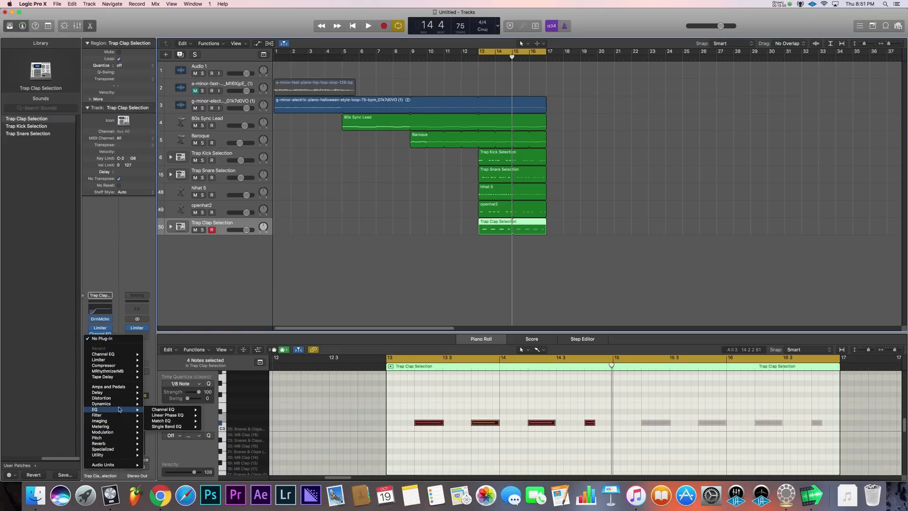
mouse_move(101, 398)
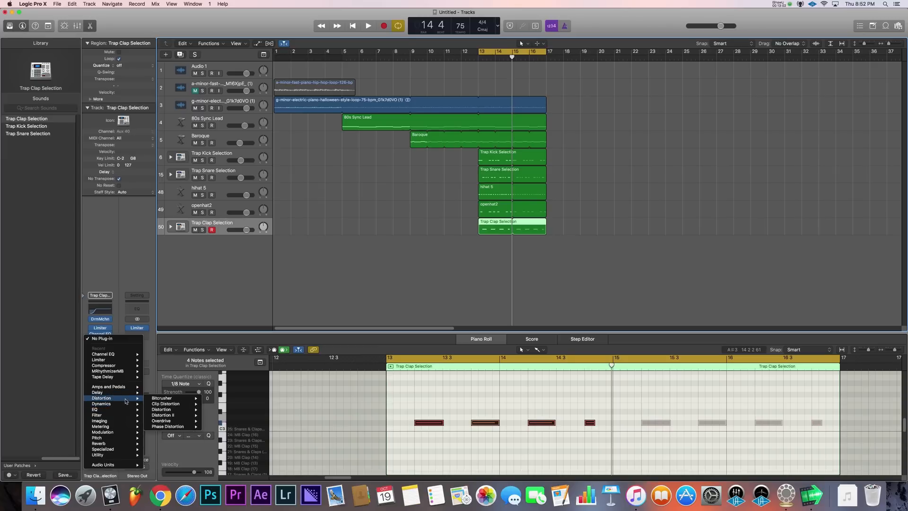
mouse_move(124, 426)
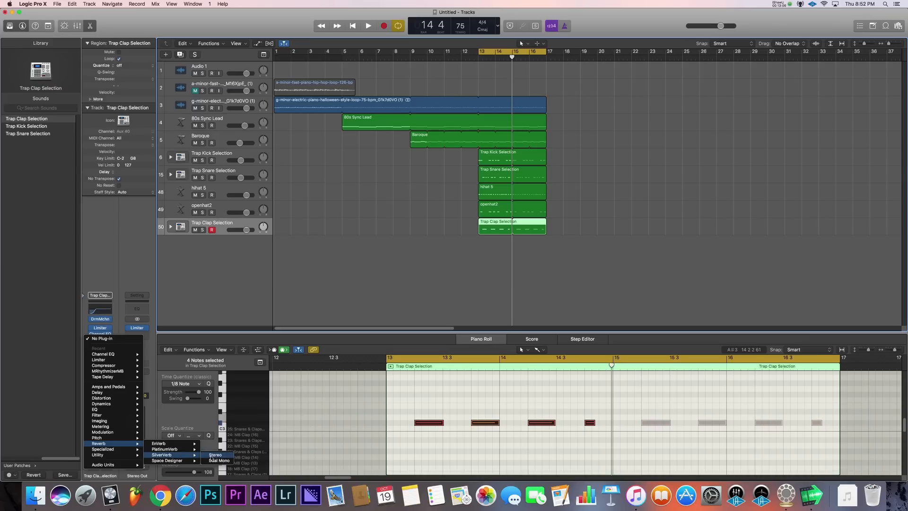
click(216, 455)
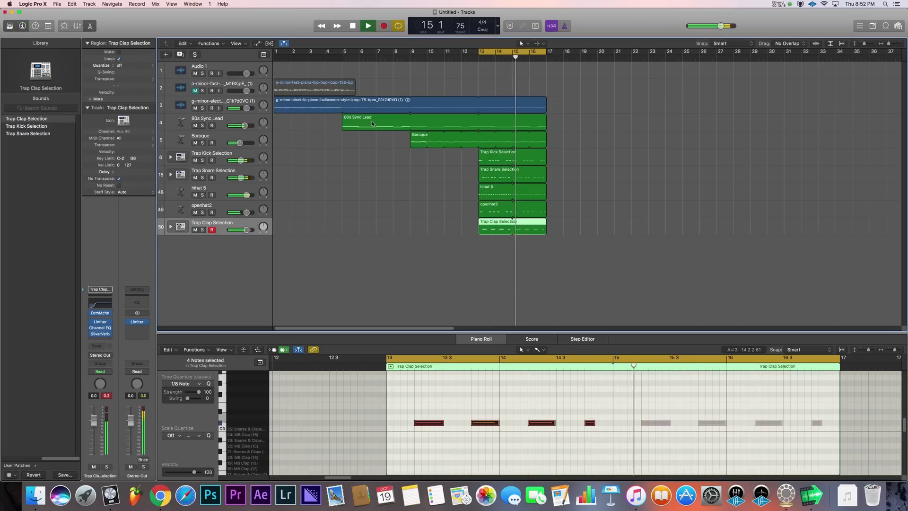
- Lower the Trap Clap Selection track's volume fader slightly
drag(241, 230, 240, 237)
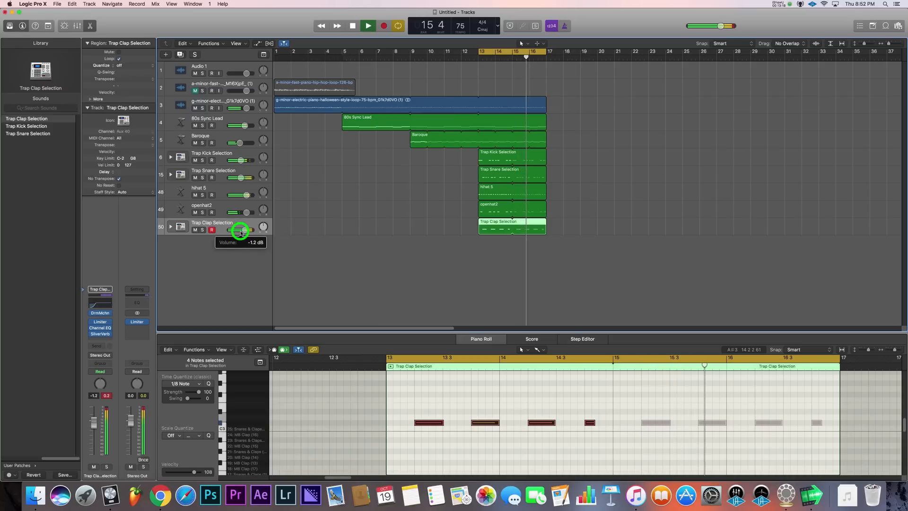
drag(239, 231, 239, 235)
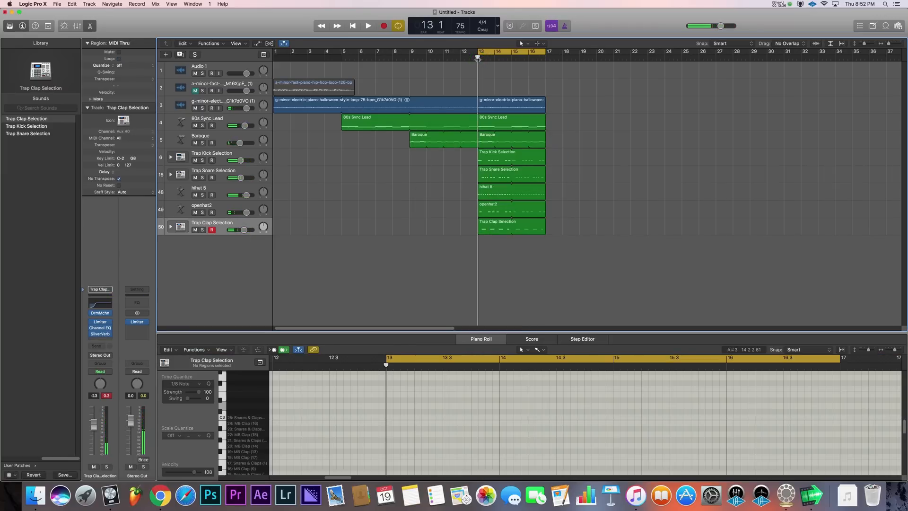
- Repeat the bars 13–17 regions twice so the arrangement runs to bar 21
click(491, 108)
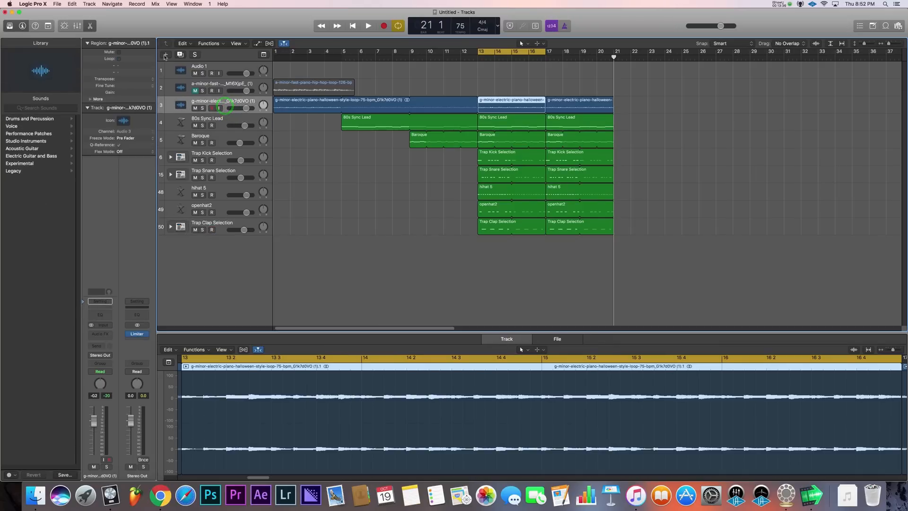
click(165, 55)
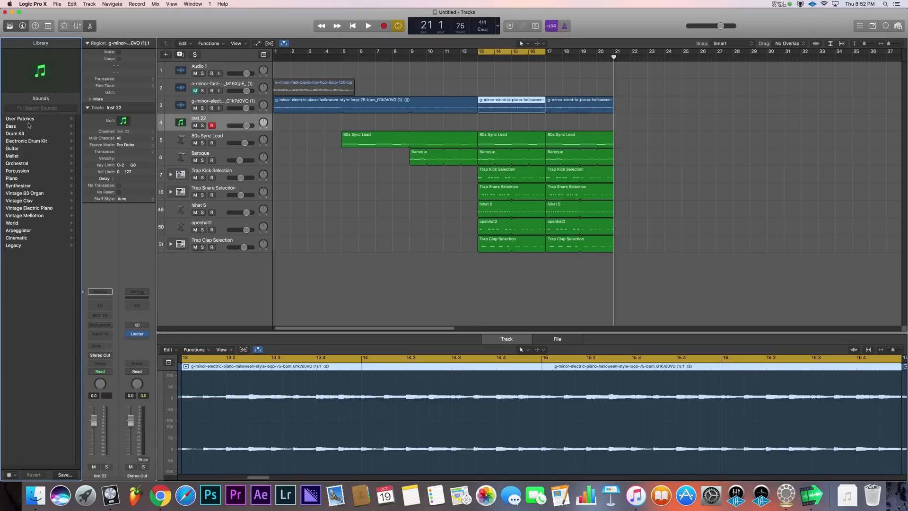
- Load Steinway Grand Piano on the new track and record a piano part from bar 17
click(12, 179)
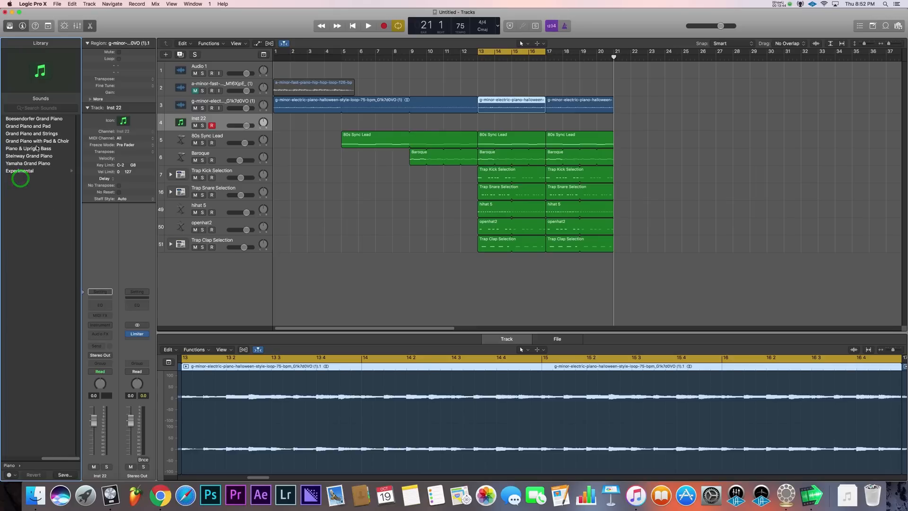
click(27, 156)
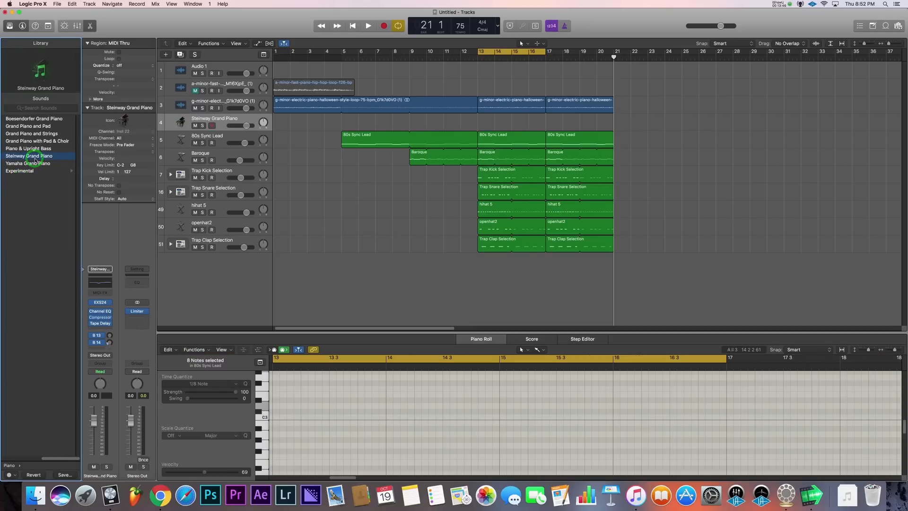
click(368, 26)
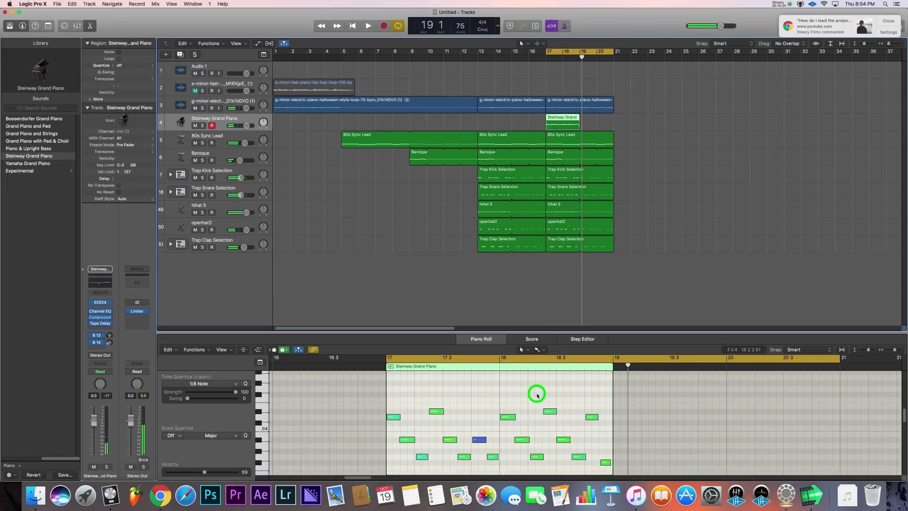
- Select all sixteen piano notes and apply a MIDI Transform preset to them
key(cmd+a)
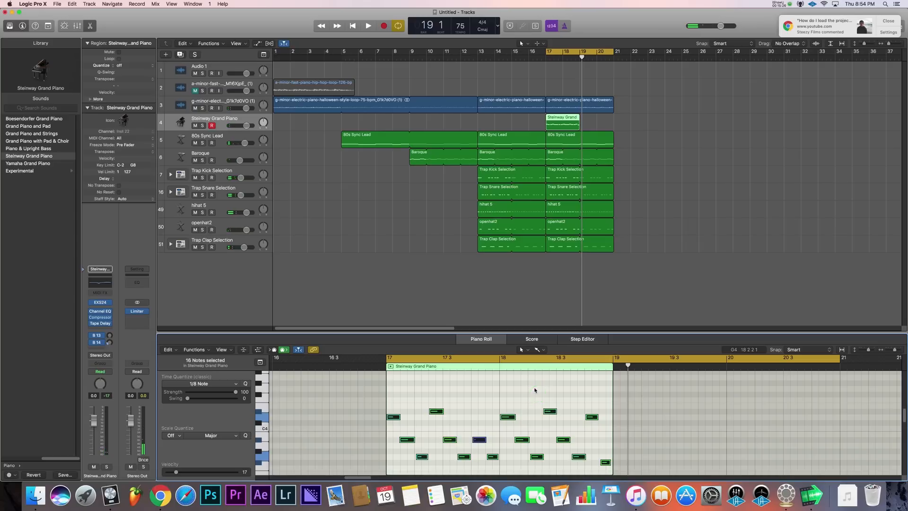
click(195, 349)
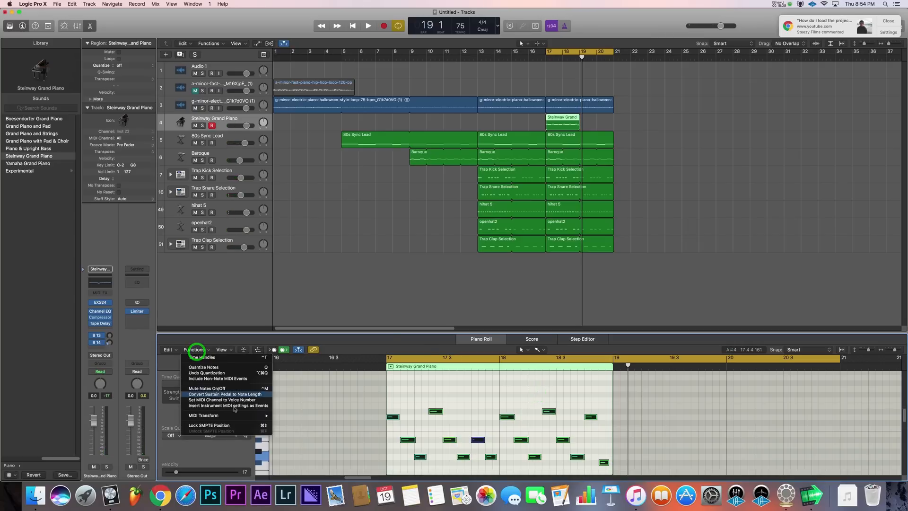
mouse_move(205, 415)
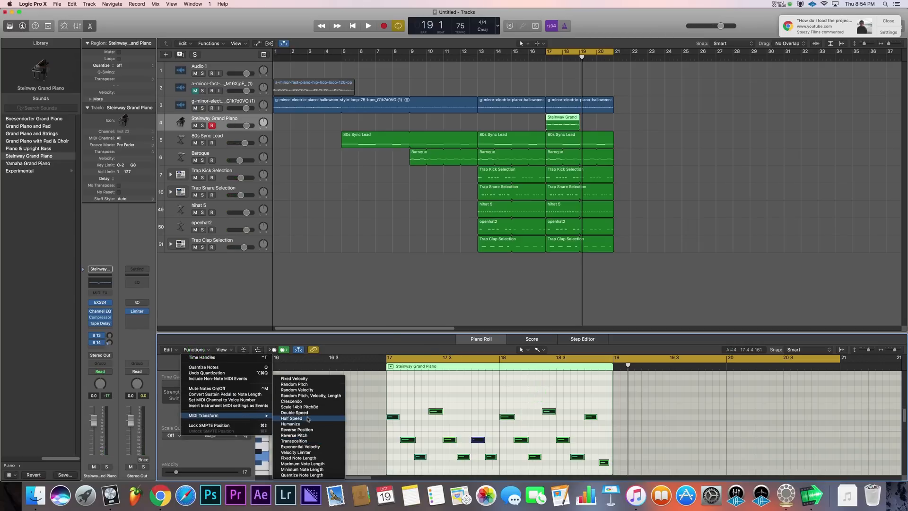
click(290, 424)
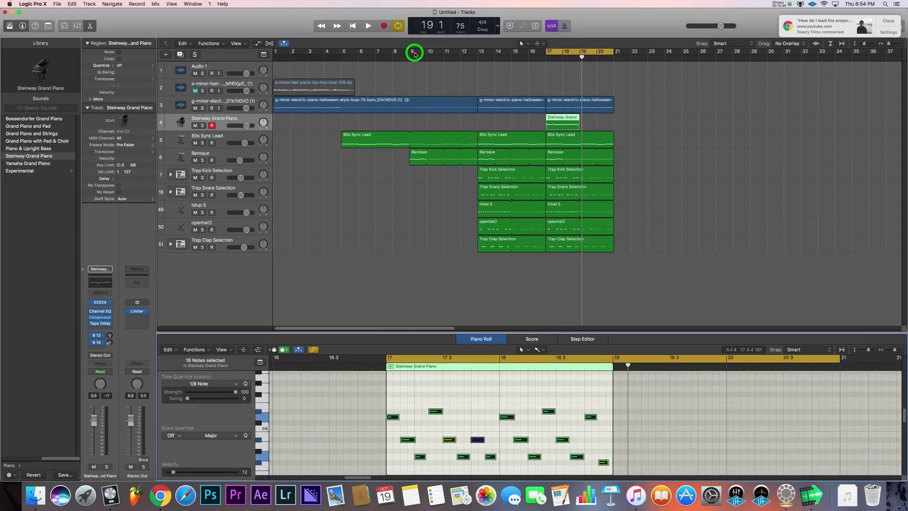
- Play back the arrangement from bar 17 to hear the Steinway piano part
click(368, 25)
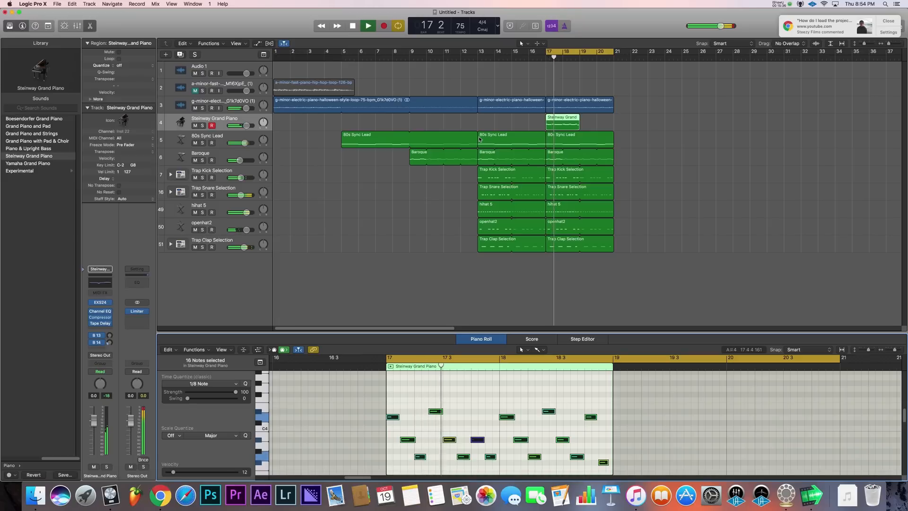
click(367, 25)
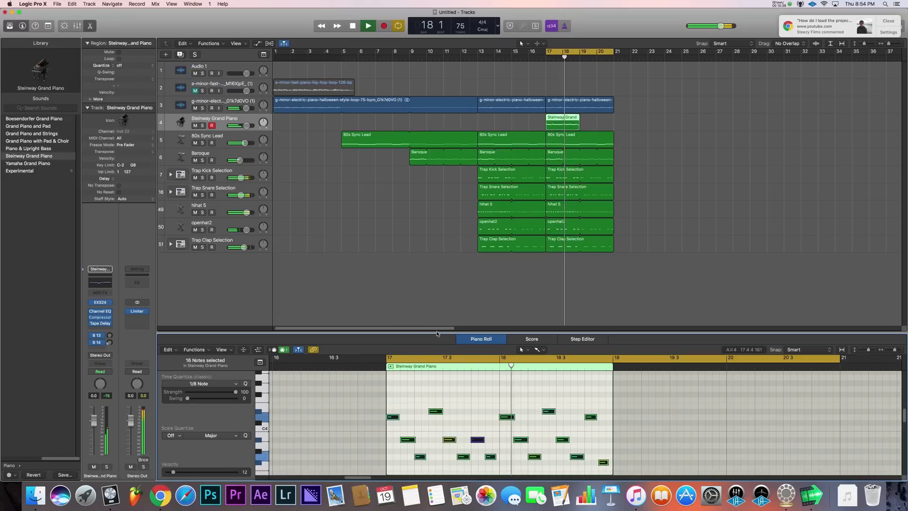